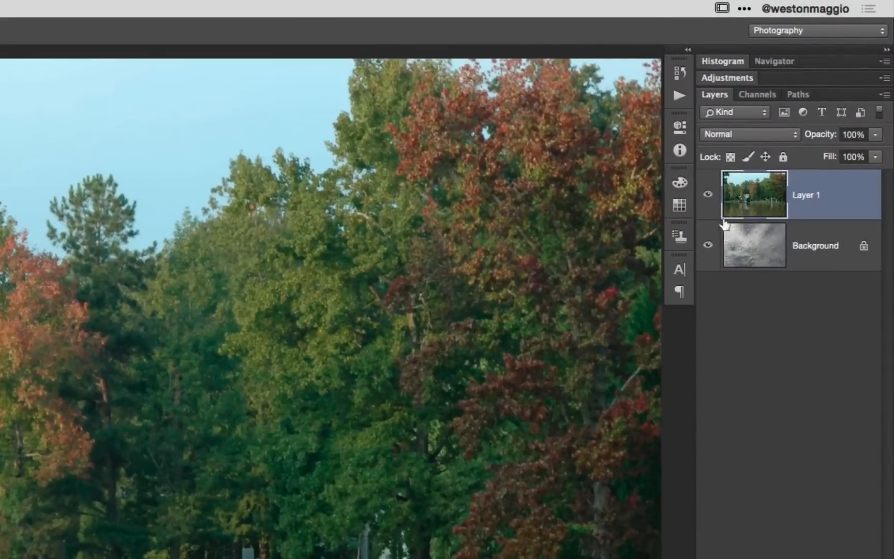
Step: Toggle the tree photo's visibility over the raindrops and try a blending mode on it
click(708, 193)
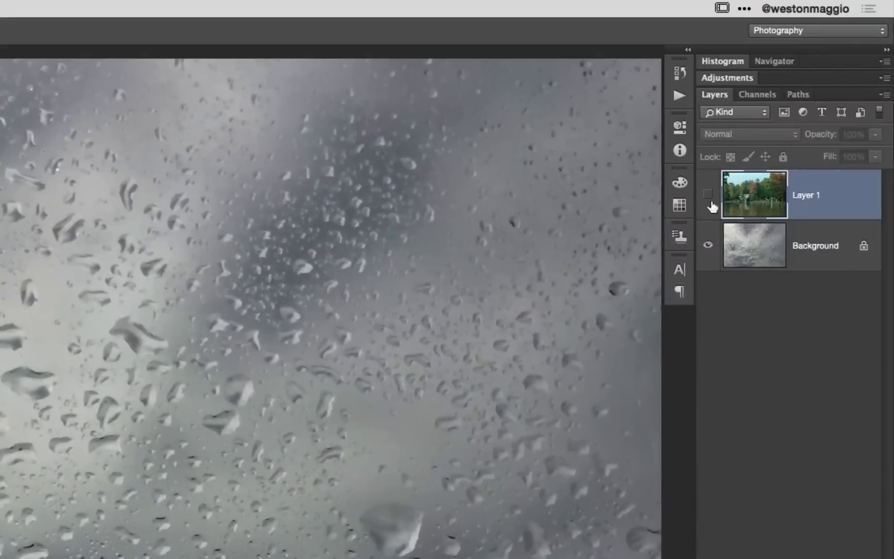
click(708, 194)
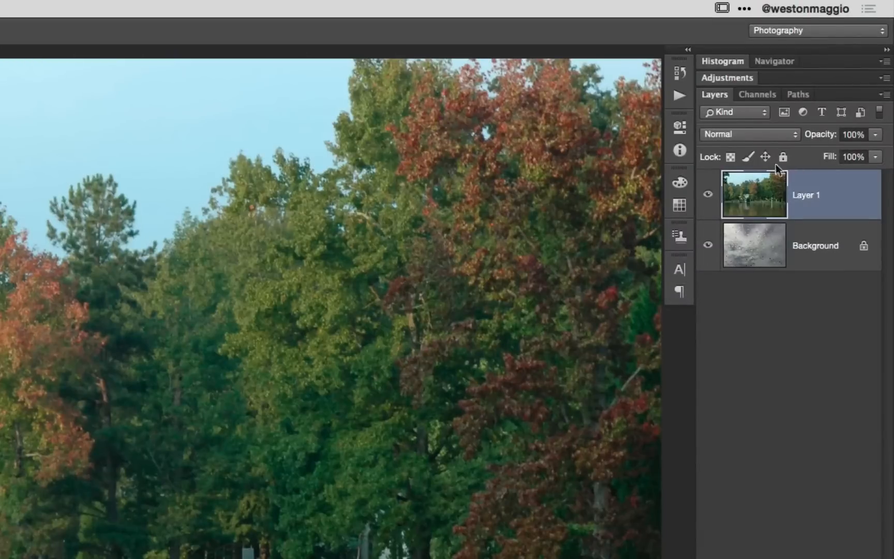
click(748, 133)
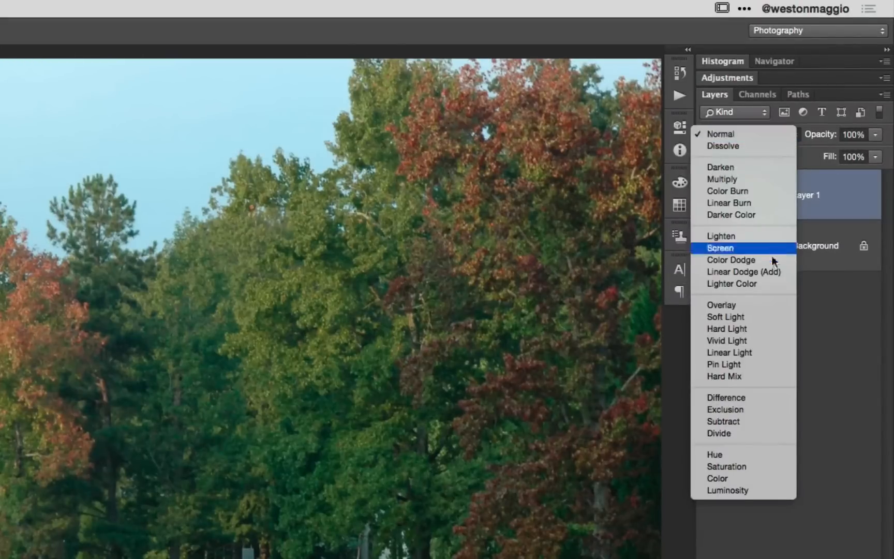
click(720, 304)
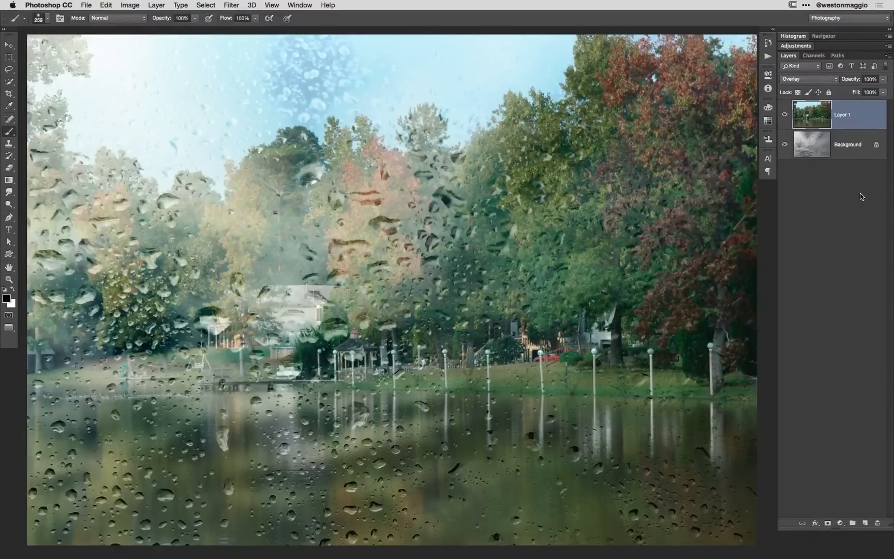
mouse_move(729, 213)
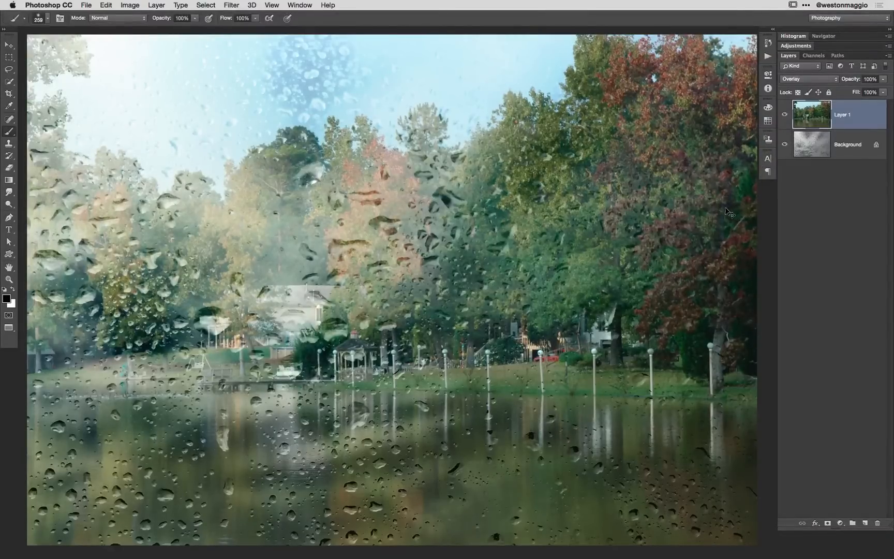
click(808, 80)
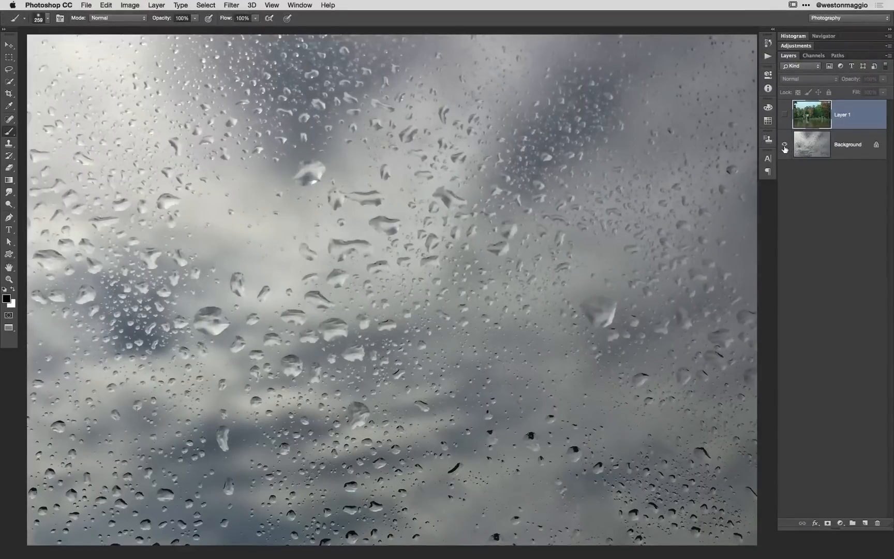
click(785, 114)
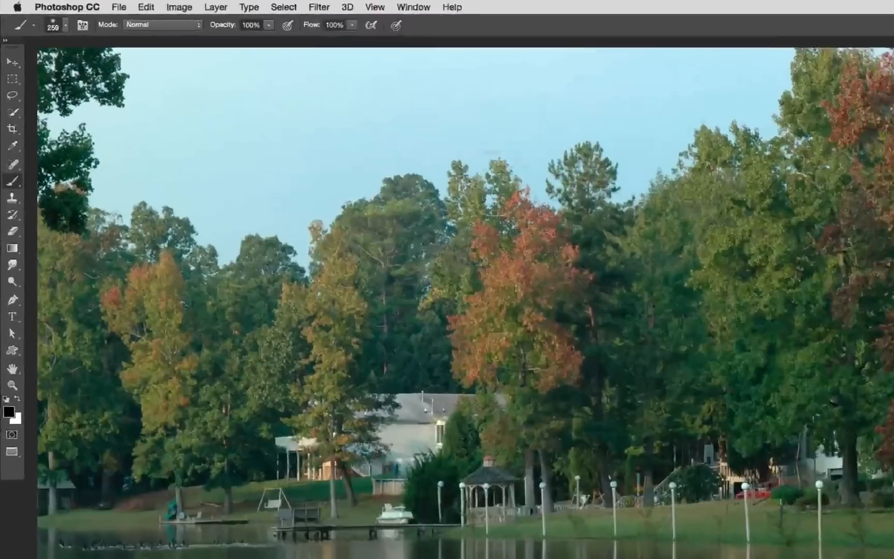
Step: Soften the tree photo with a Gaussian Blur of 6.2 pixels
click(392, 8)
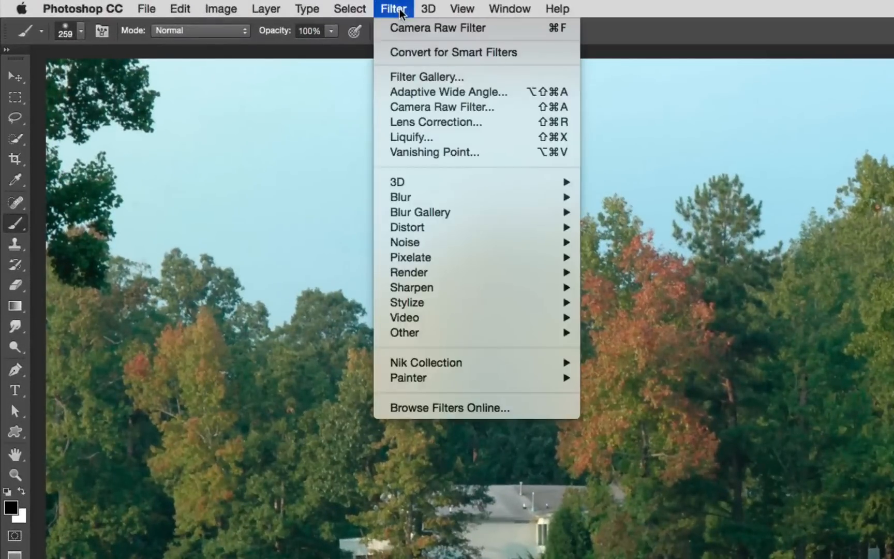
mouse_move(419, 196)
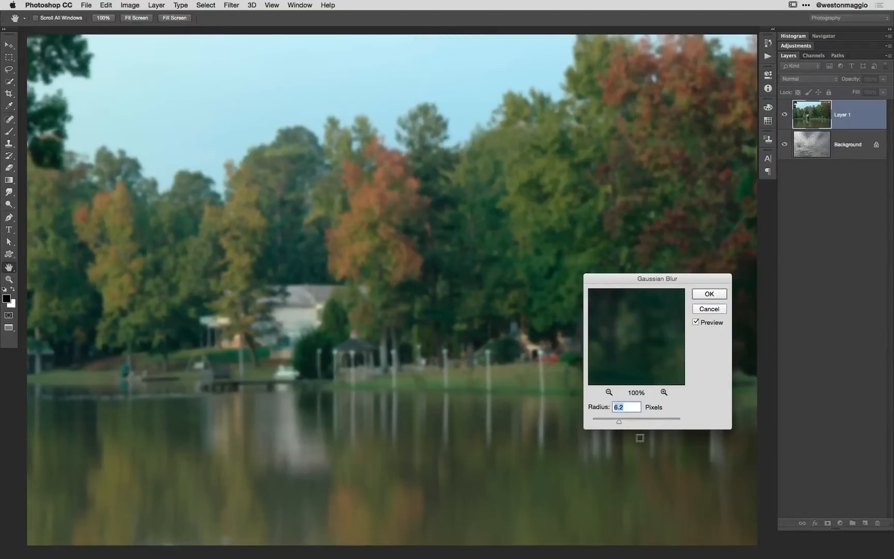
click(708, 294)
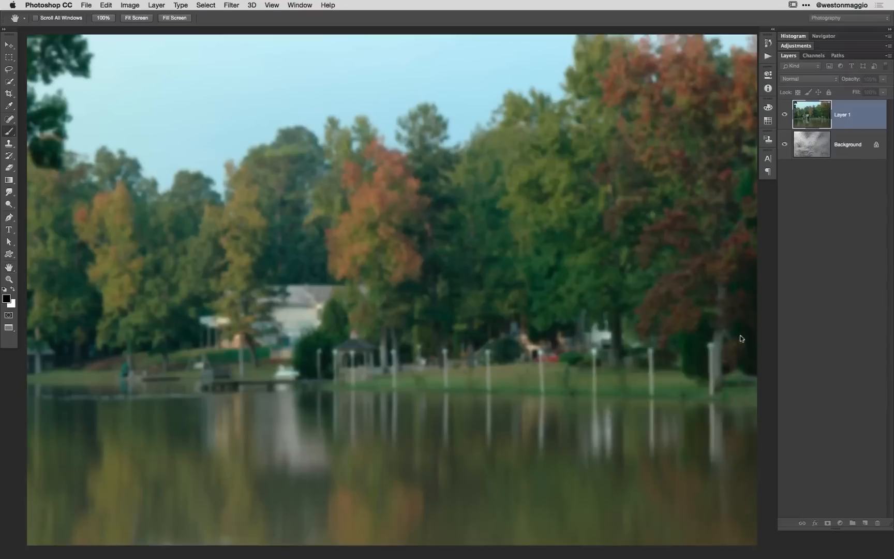
click(9, 131)
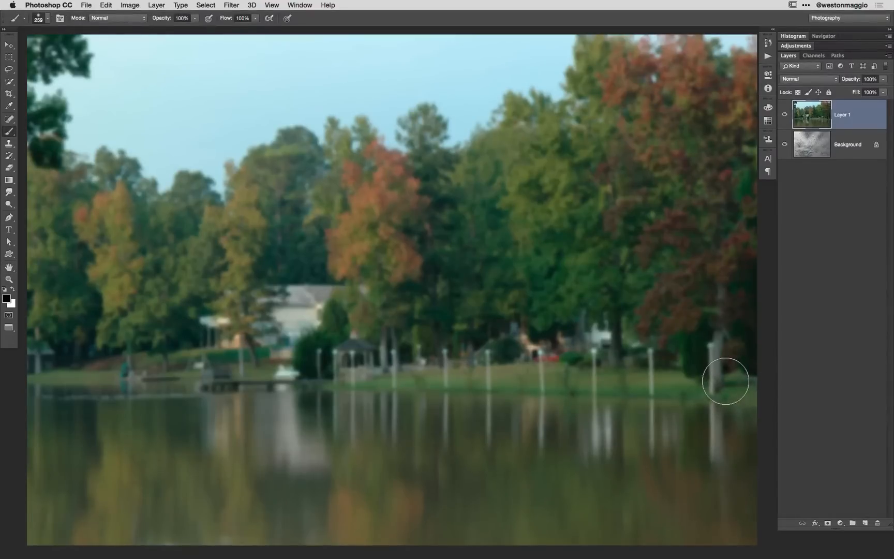
mouse_move(718, 382)
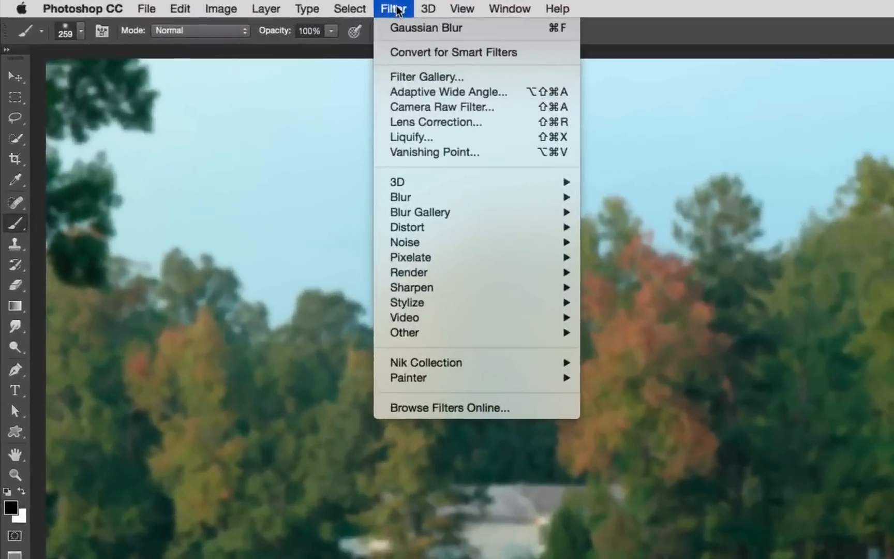
mouse_move(440, 106)
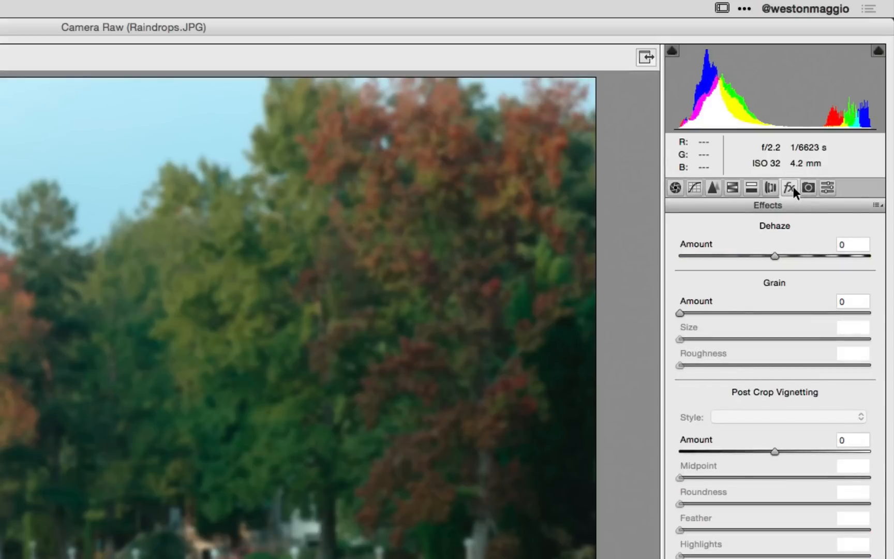
mouse_move(758, 233)
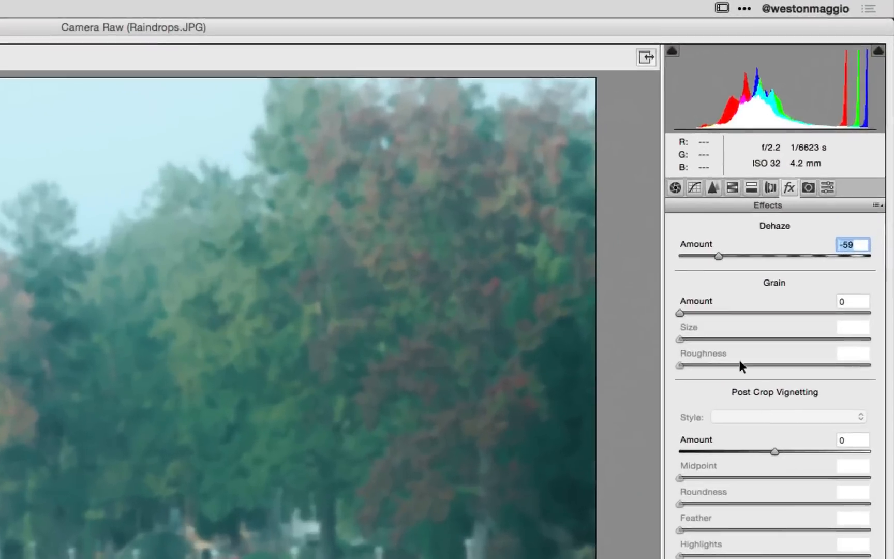
Step: Fade the tree photo in Camera Raw with Dehaze -59 and Vibrance -28
click(675, 187)
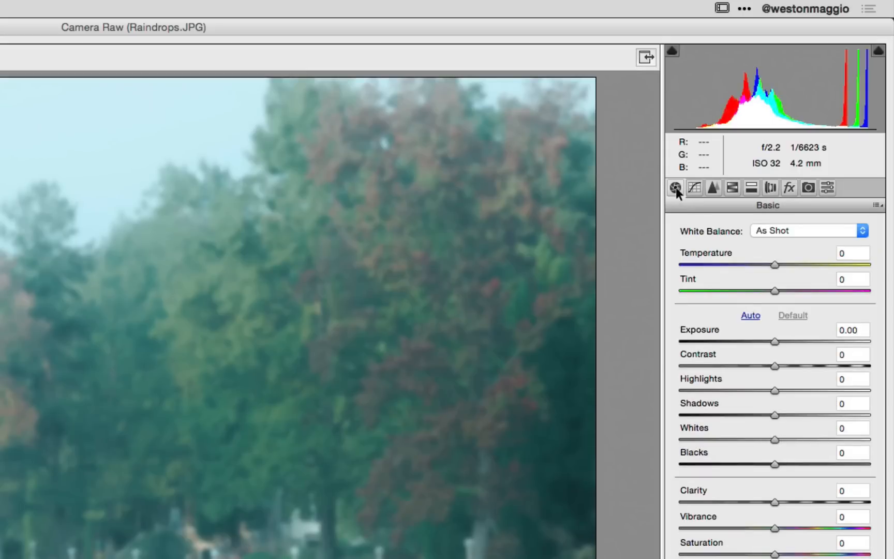
mouse_move(688, 481)
text(-26)
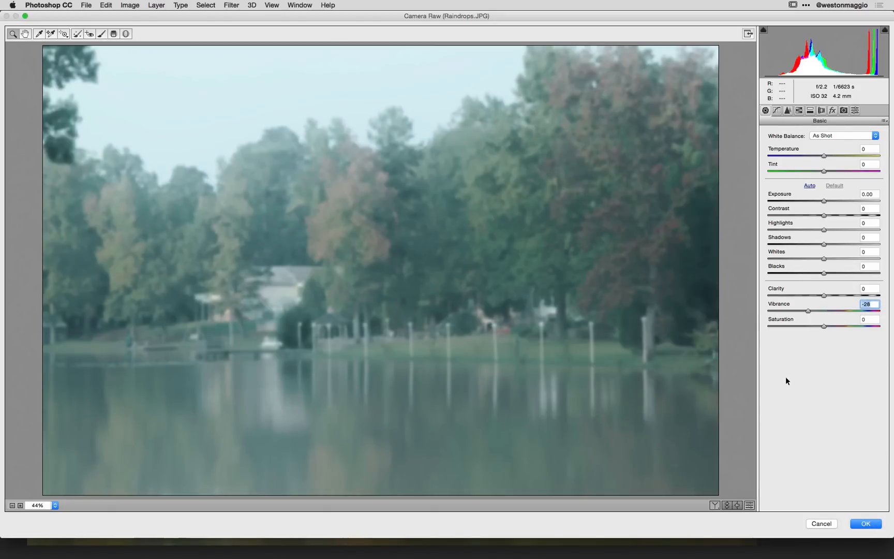
click(864, 524)
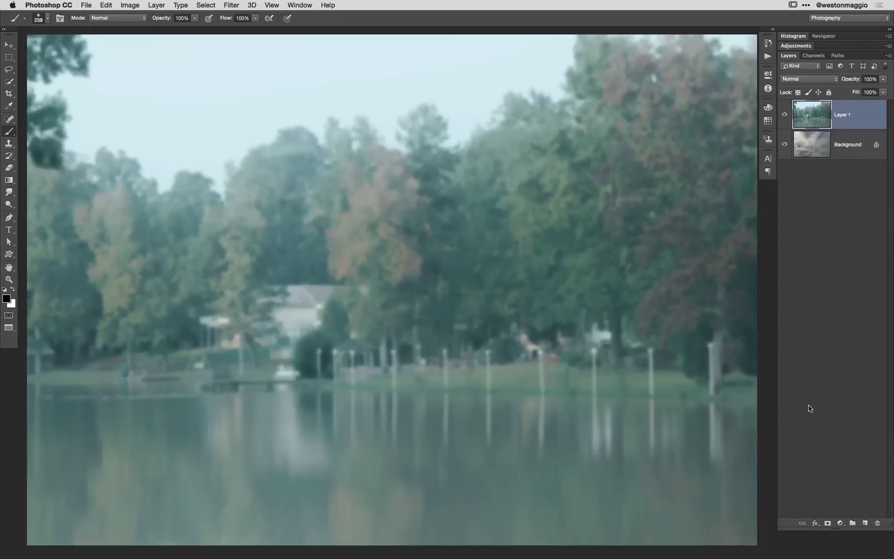
mouse_move(820, 81)
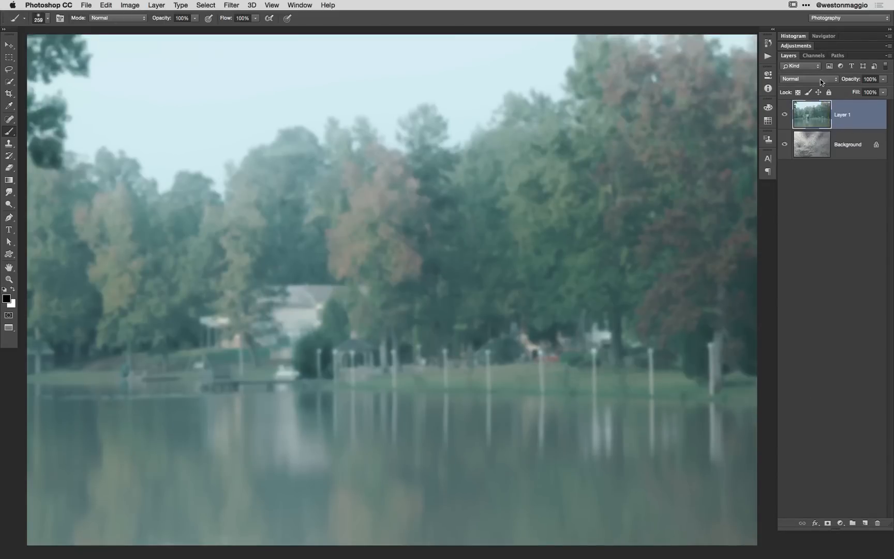
Step: Set Layer 1's blend mode to Overlay so the raindrops show through
click(807, 78)
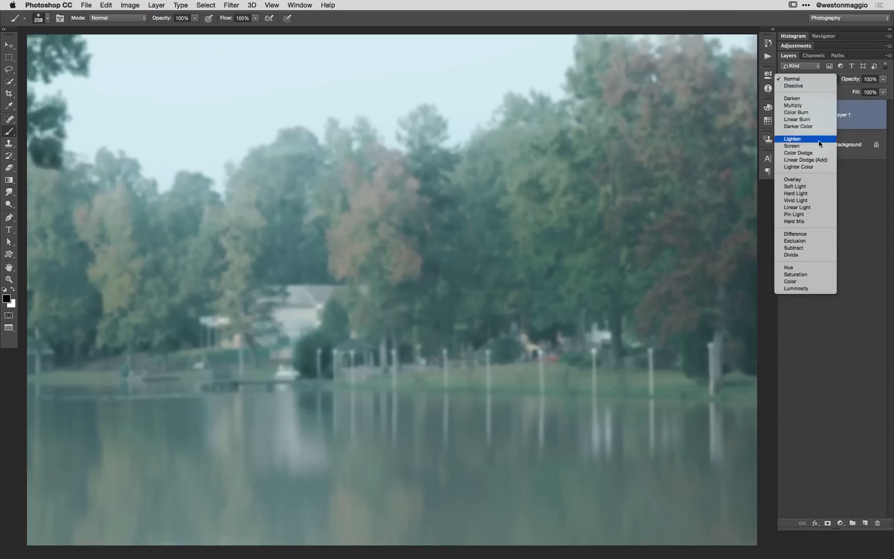
click(793, 179)
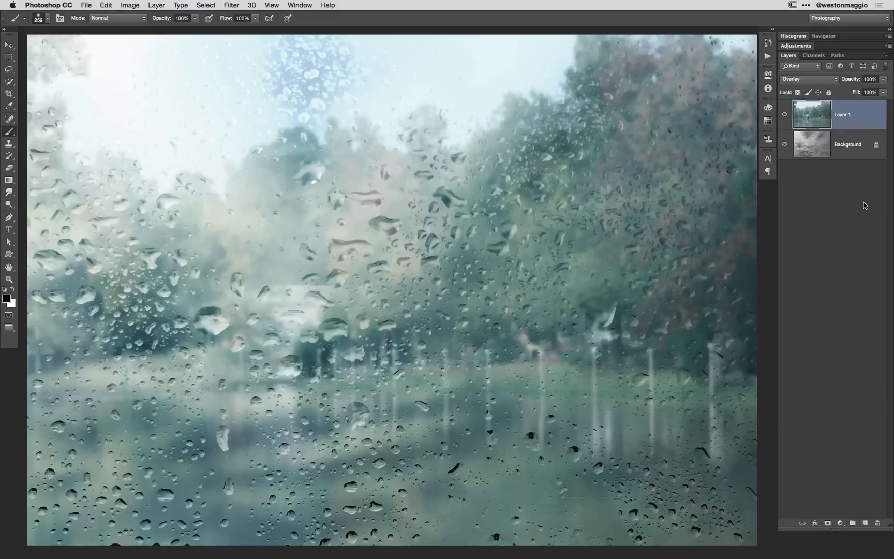
mouse_move(858, 533)
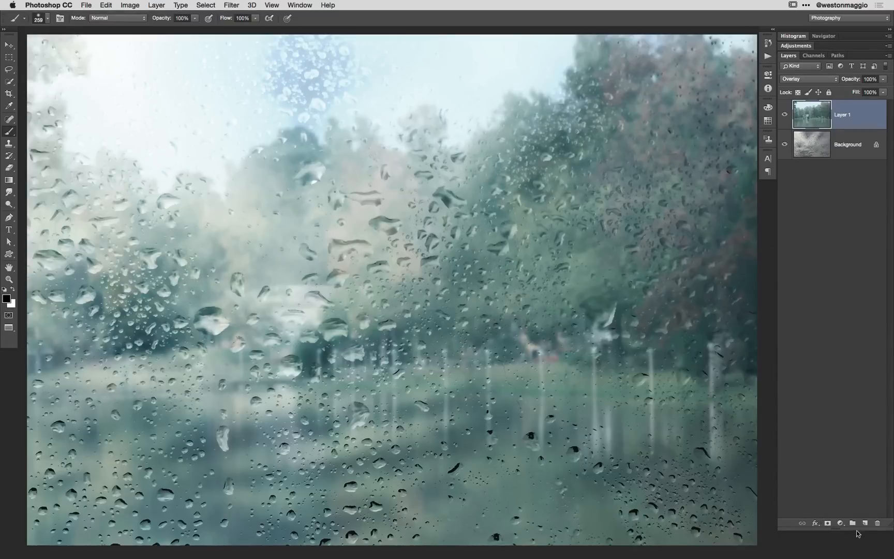
mouse_move(793, 132)
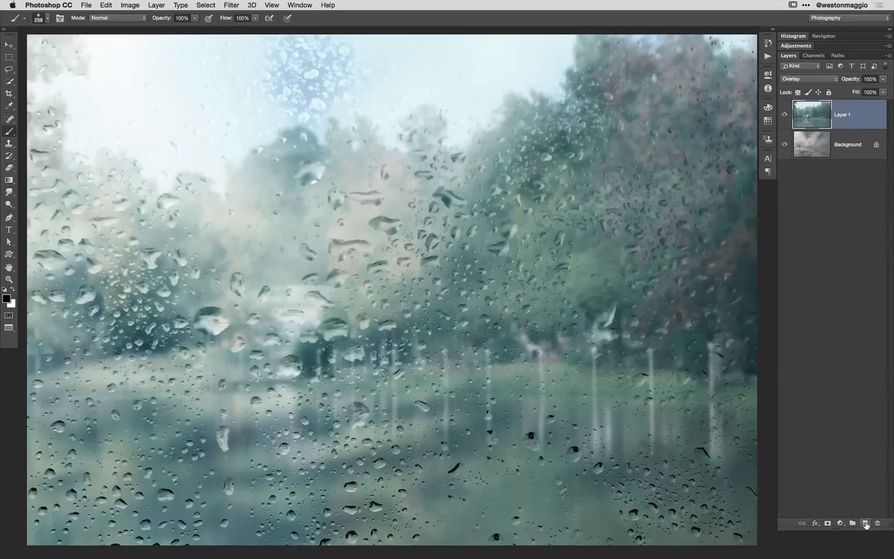
Step: Add a new empty Layer 2 between the tree photo and the raindrop background
click(865, 523)
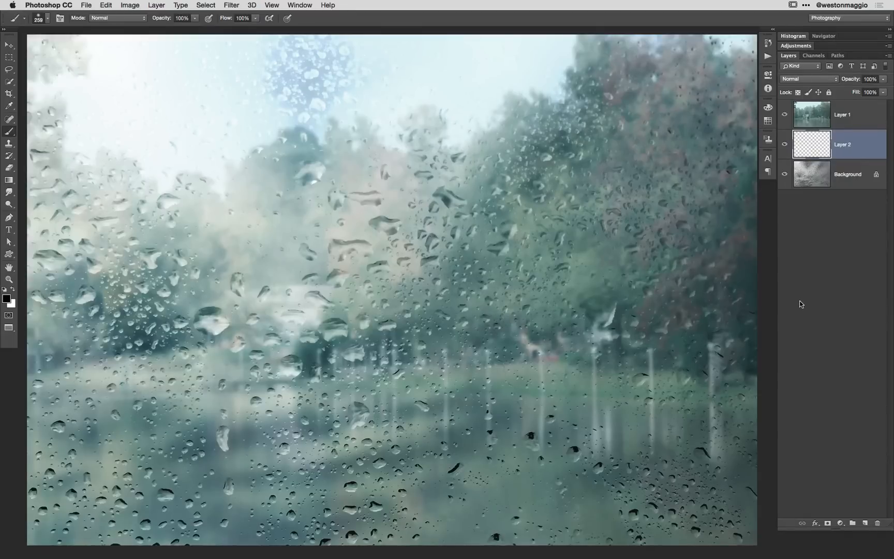
mouse_move(797, 294)
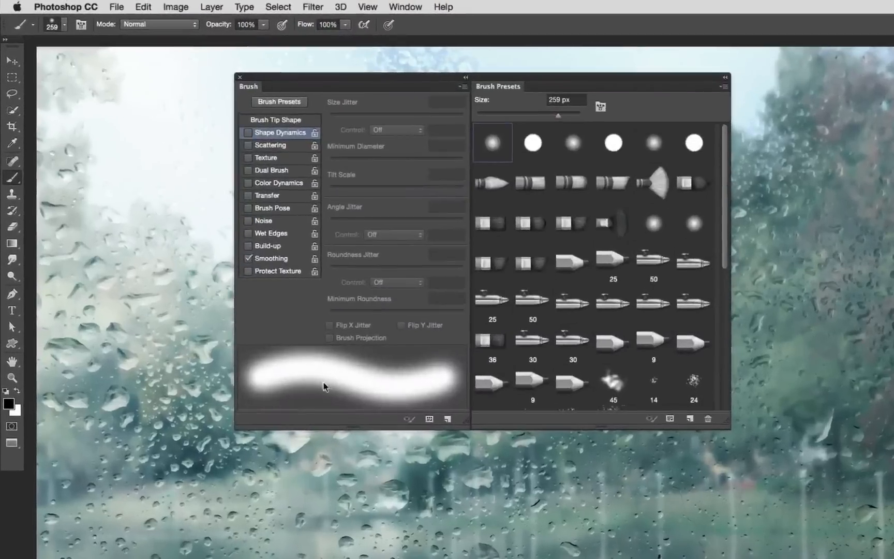
mouse_move(471, 507)
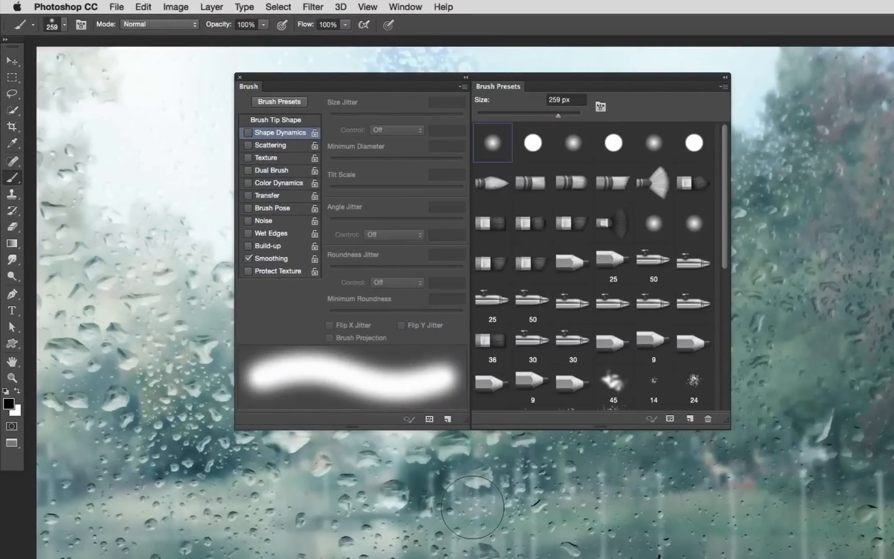
mouse_move(498, 87)
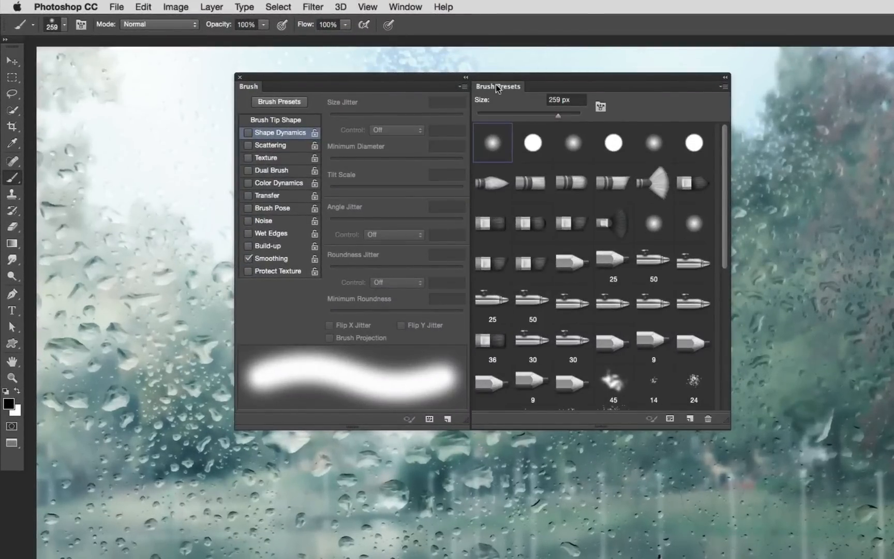
mouse_move(473, 206)
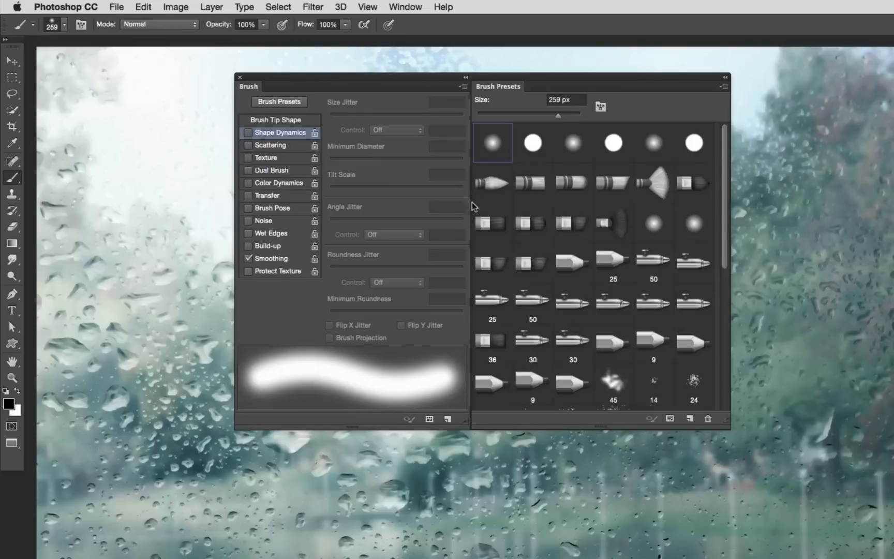
mouse_move(518, 495)
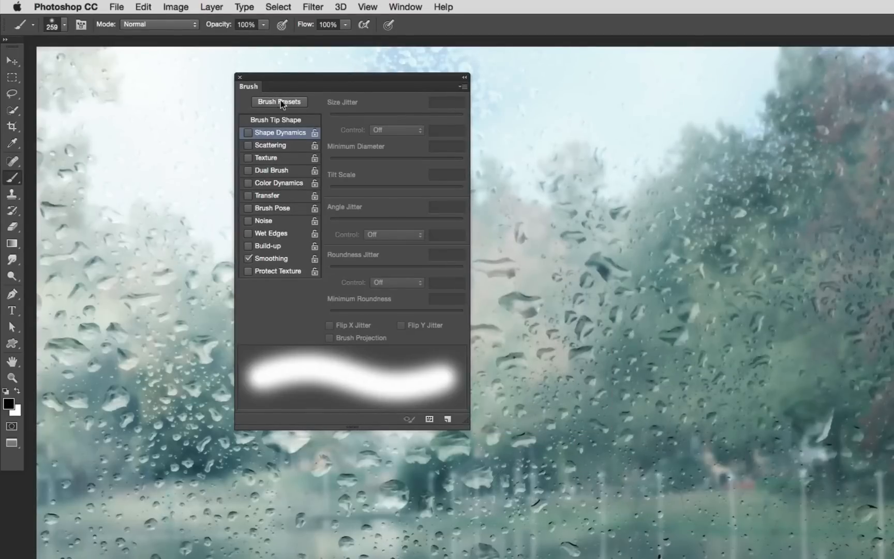
Step: Show the Brush Presets panel beside the brush settings
click(278, 101)
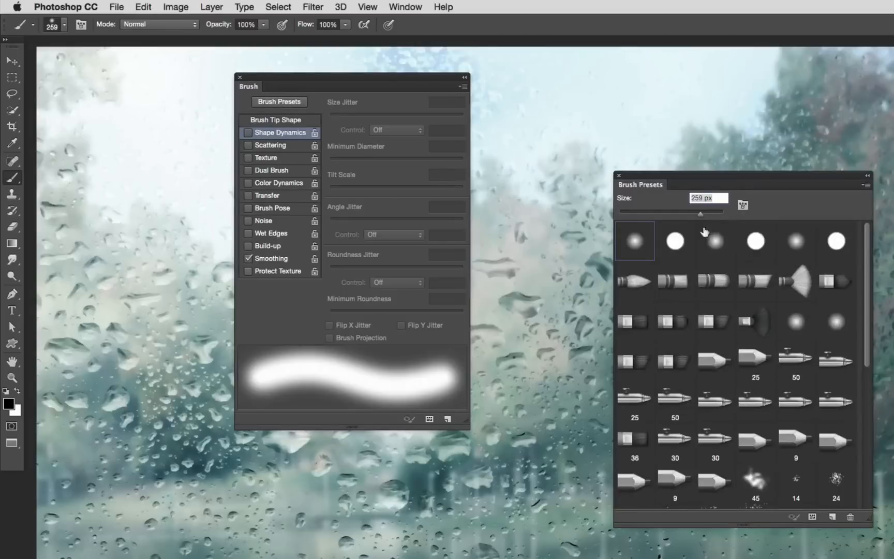
mouse_move(730, 177)
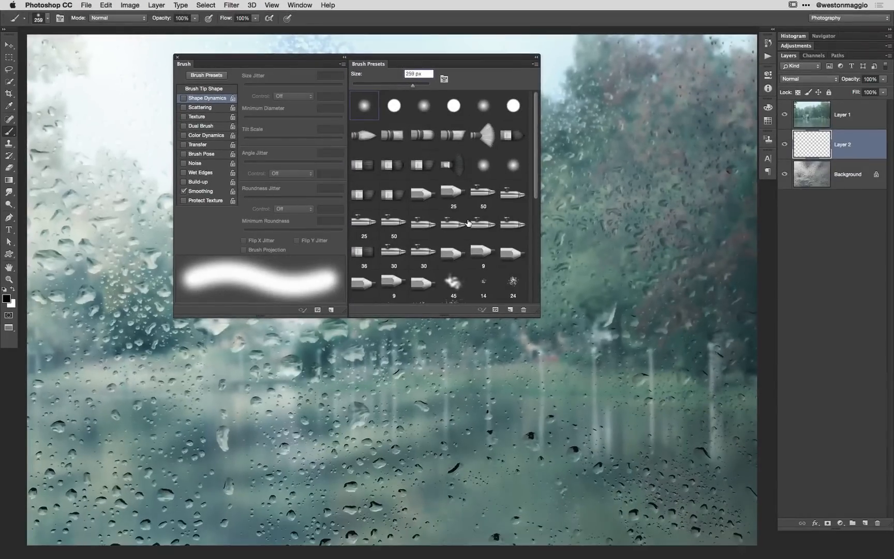
mouse_move(363, 108)
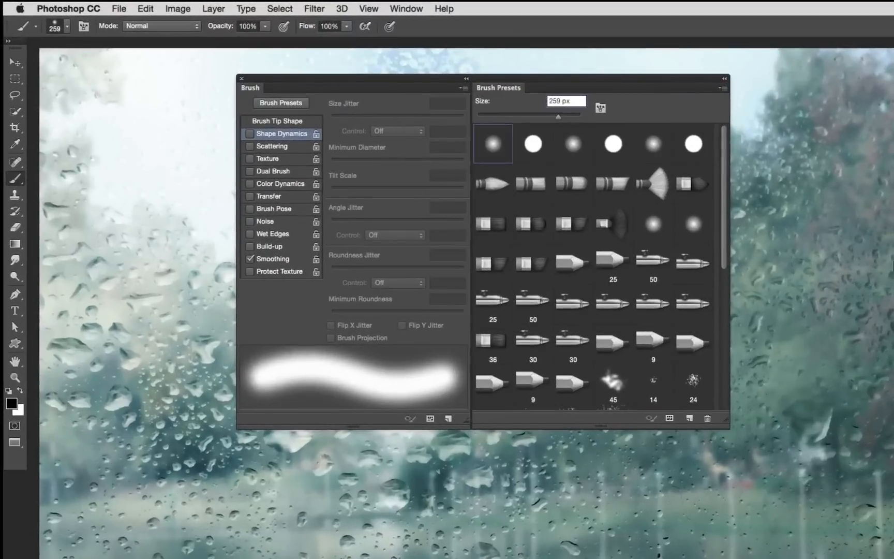
Step: Choose the Hard Round Pressure Size brush preset
click(612, 143)
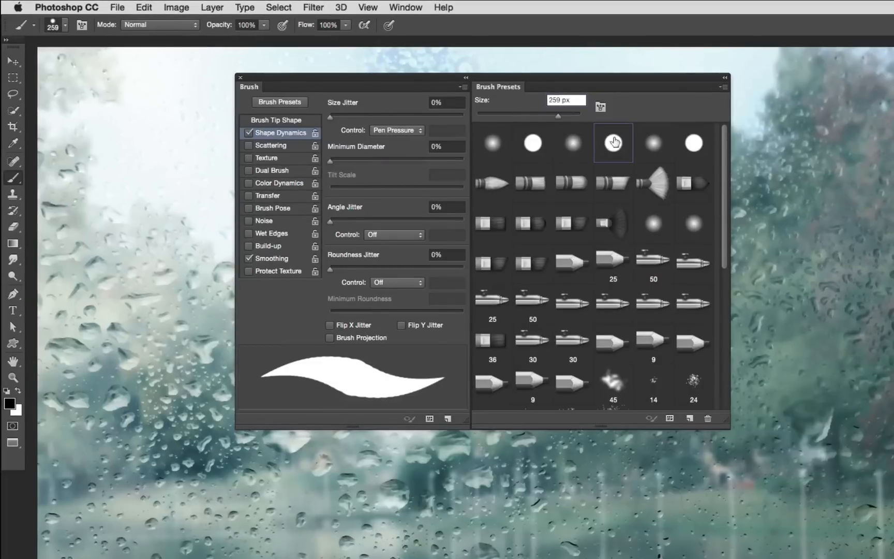
mouse_move(770, 183)
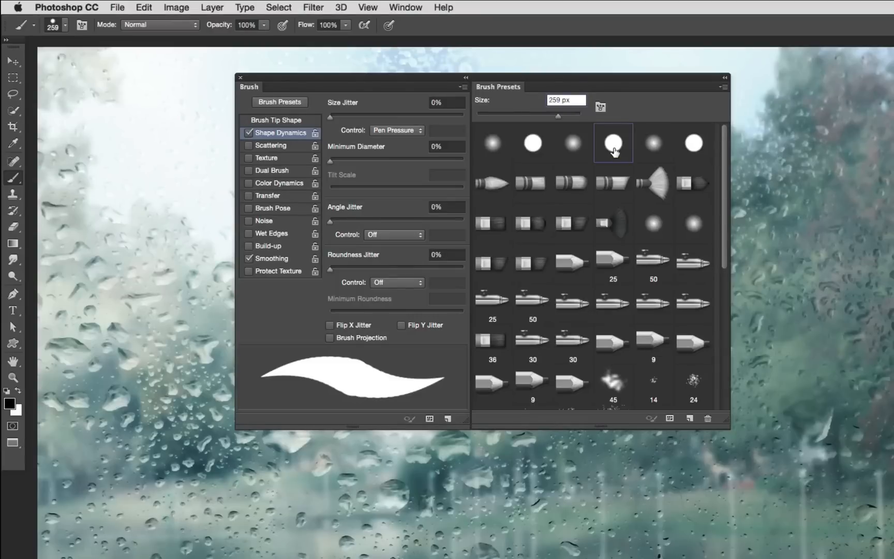
mouse_move(612, 144)
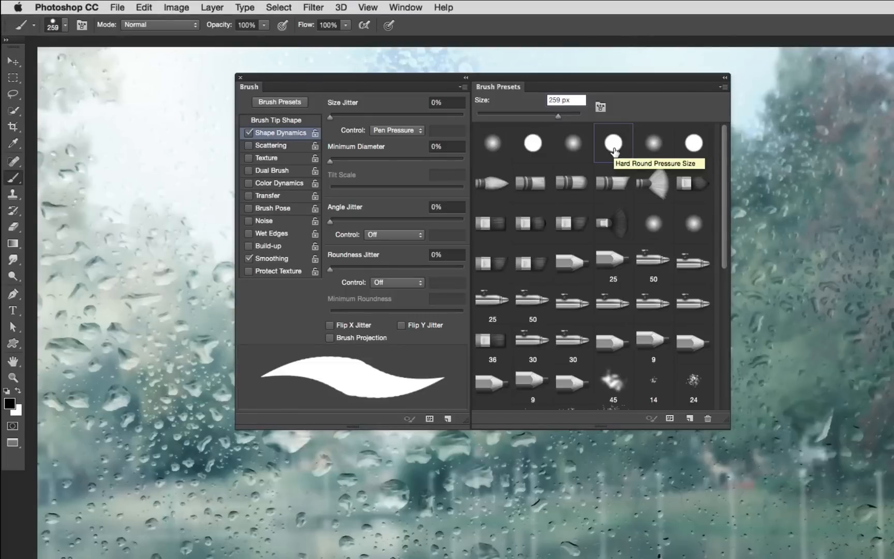
mouse_move(613, 144)
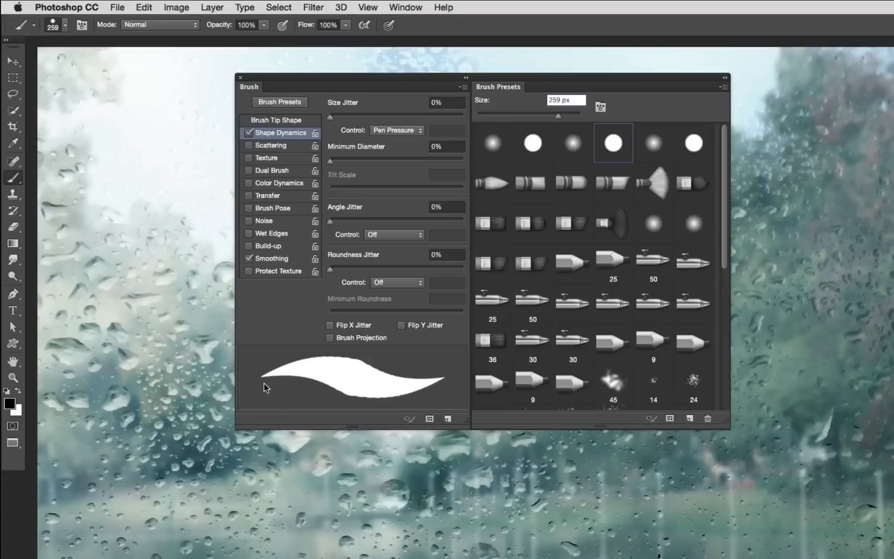
mouse_move(354, 379)
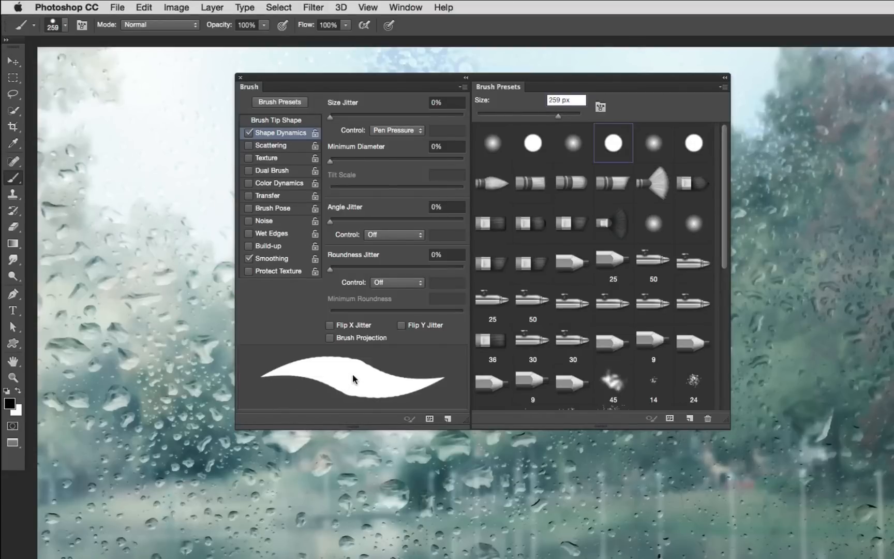
mouse_move(432, 386)
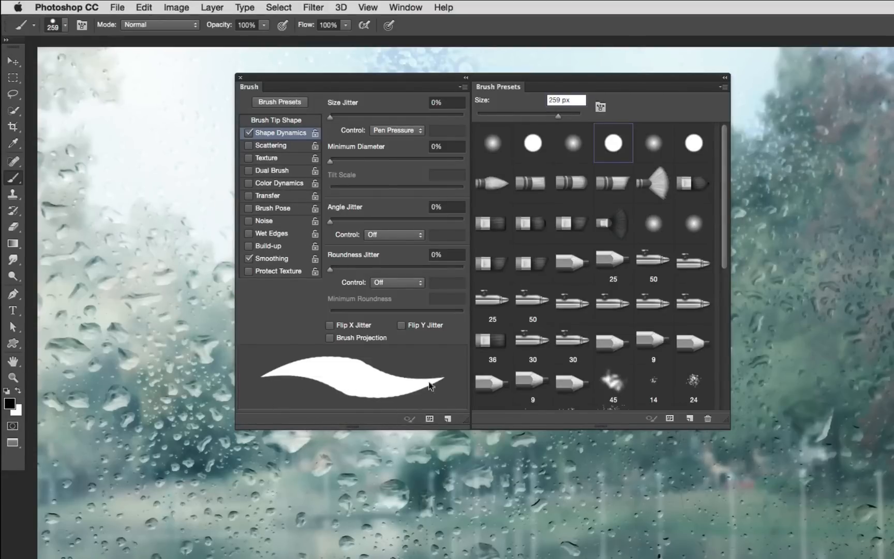
mouse_move(317, 402)
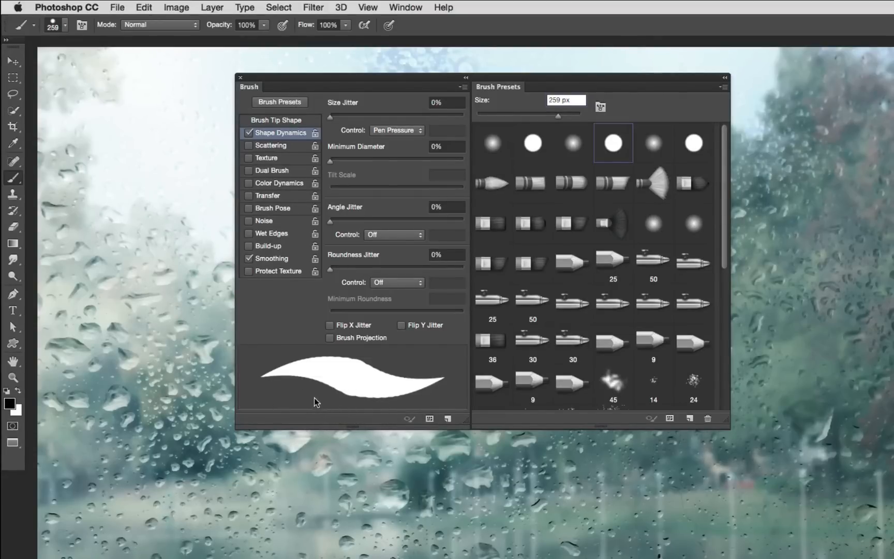
mouse_move(260, 381)
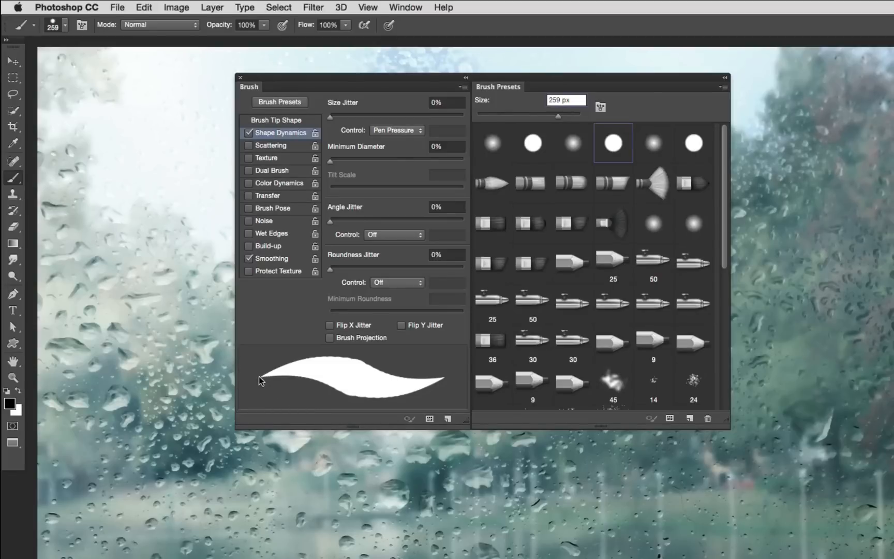
mouse_move(305, 393)
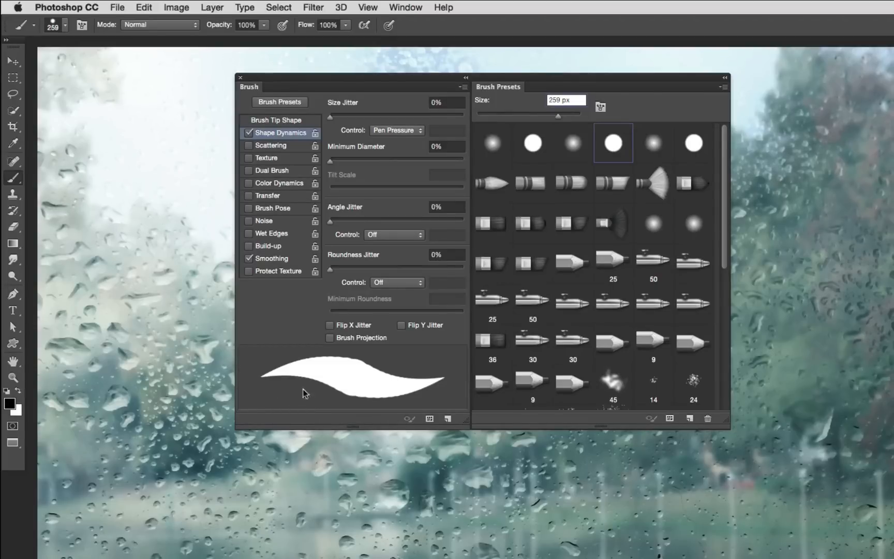
mouse_move(331, 165)
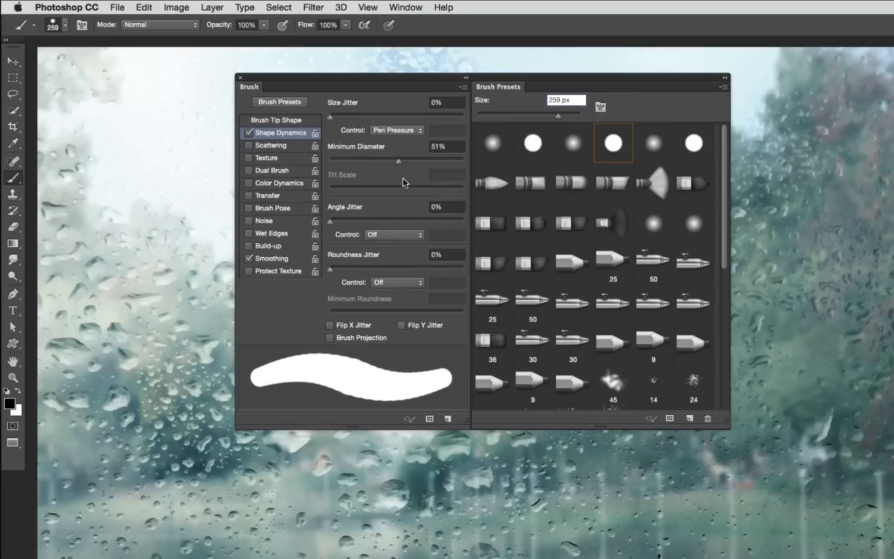
mouse_move(272, 465)
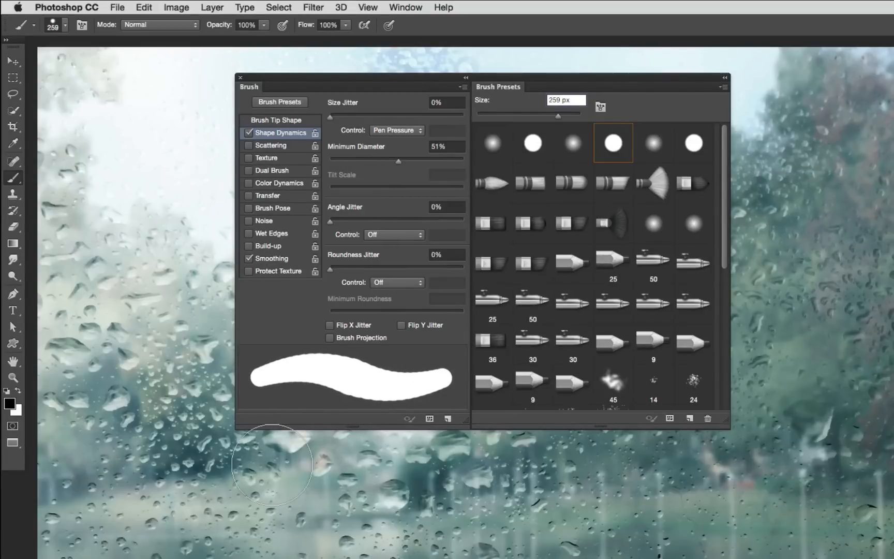
mouse_move(256, 382)
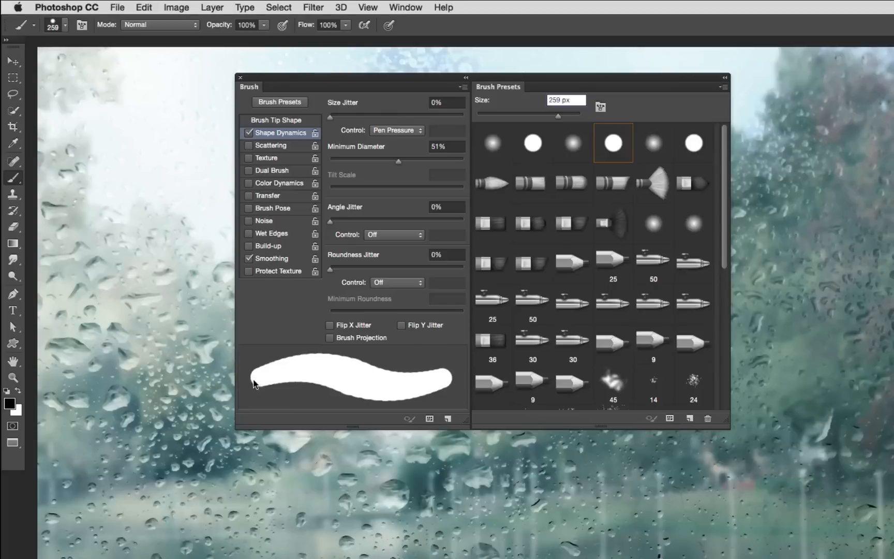
mouse_move(361, 378)
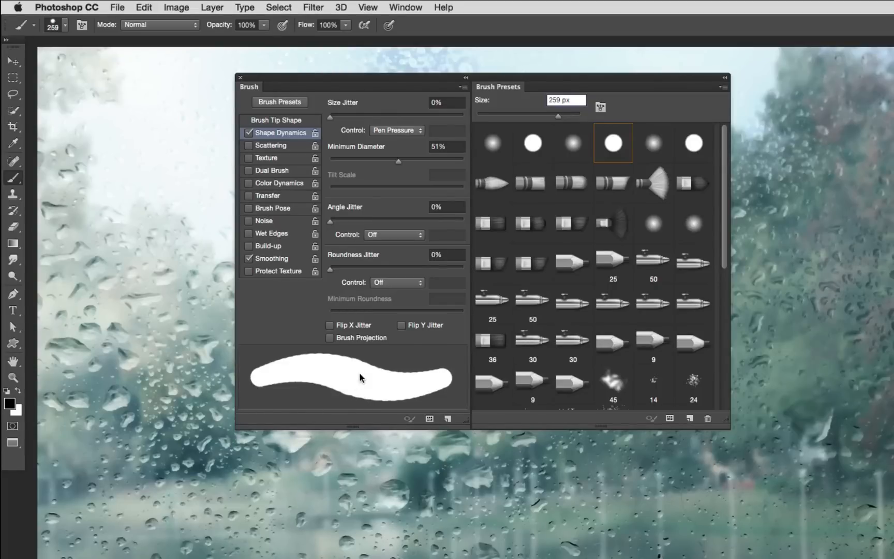
mouse_move(360, 381)
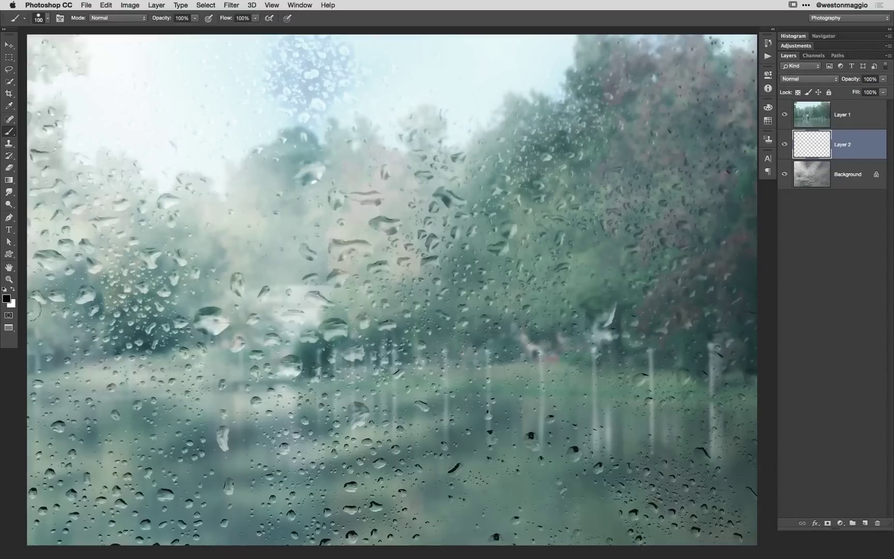
mouse_move(322, 238)
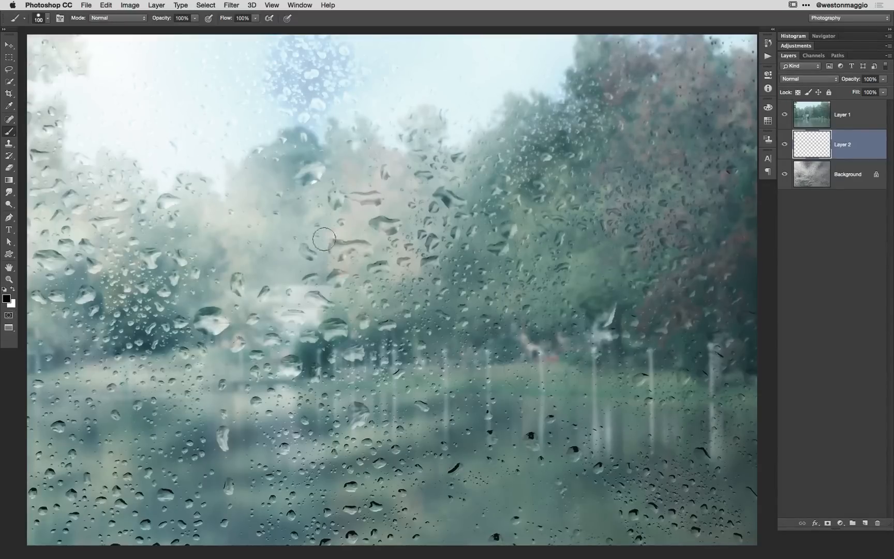
mouse_move(188, 177)
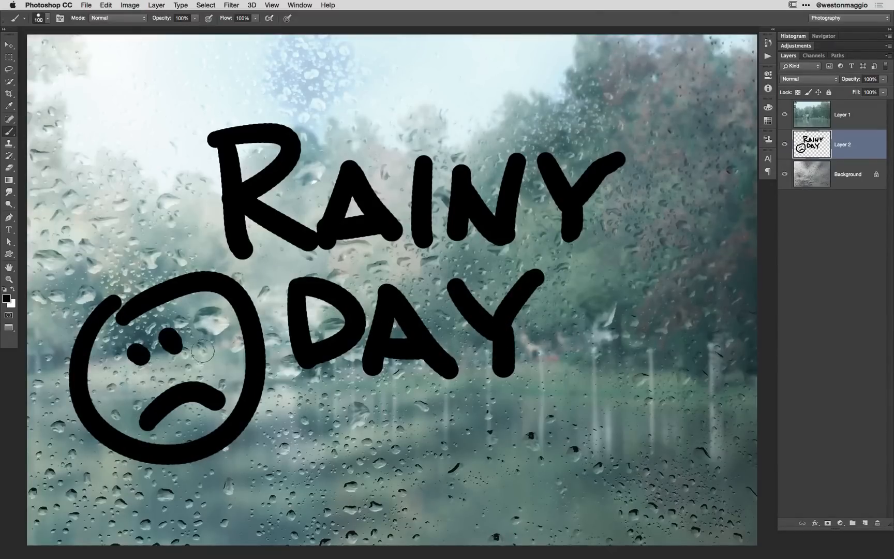
mouse_move(610, 422)
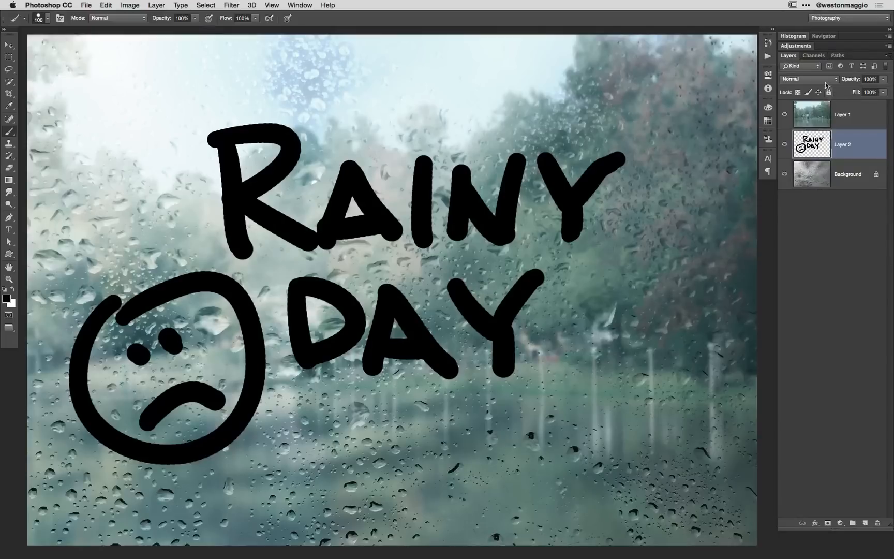
Step: Set the RAINY DAY drawing layer to Overlay and switch to the Move tool
click(809, 79)
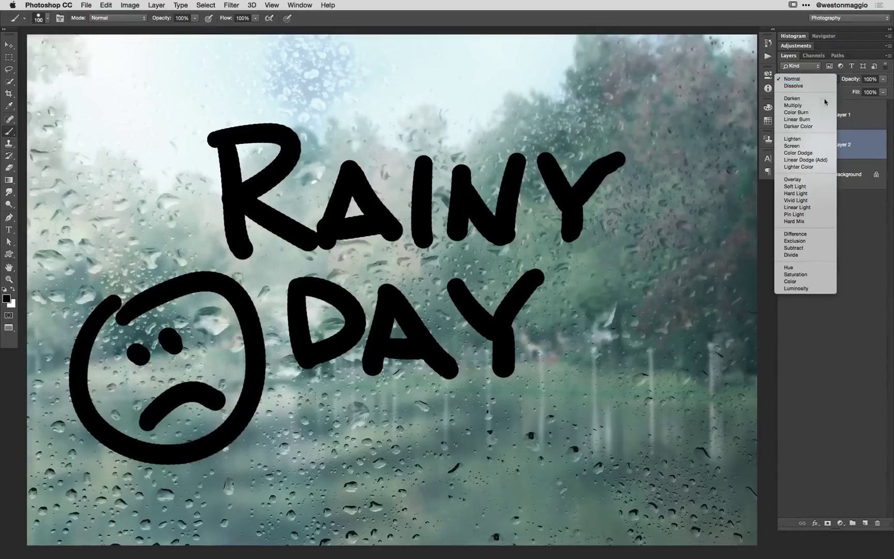
mouse_move(792, 179)
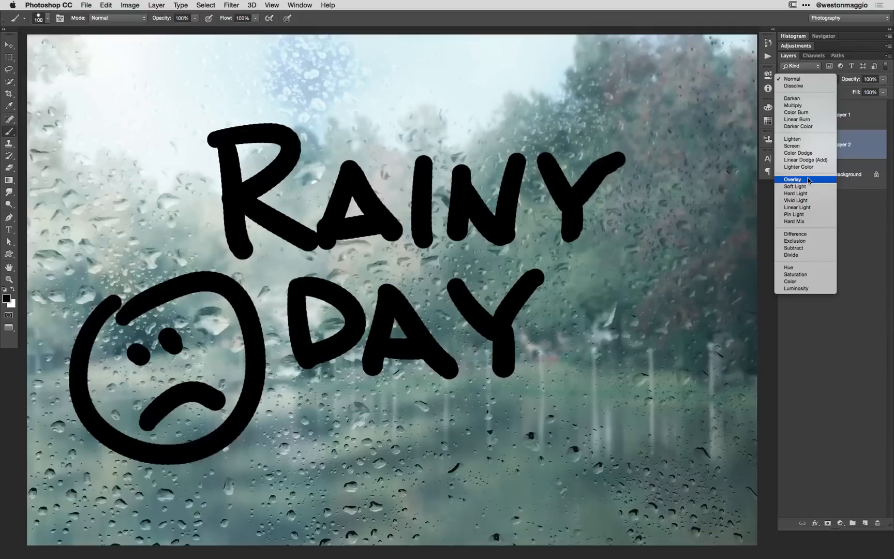
click(793, 179)
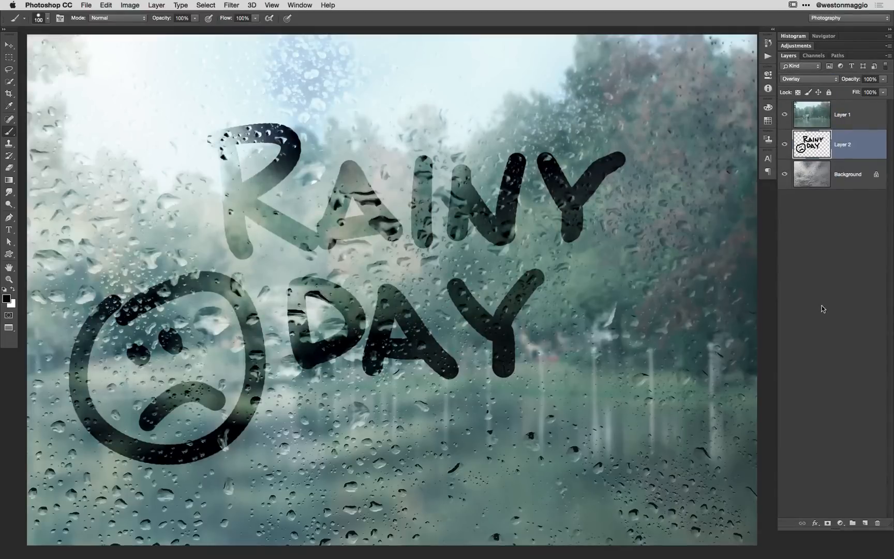
mouse_move(17, 49)
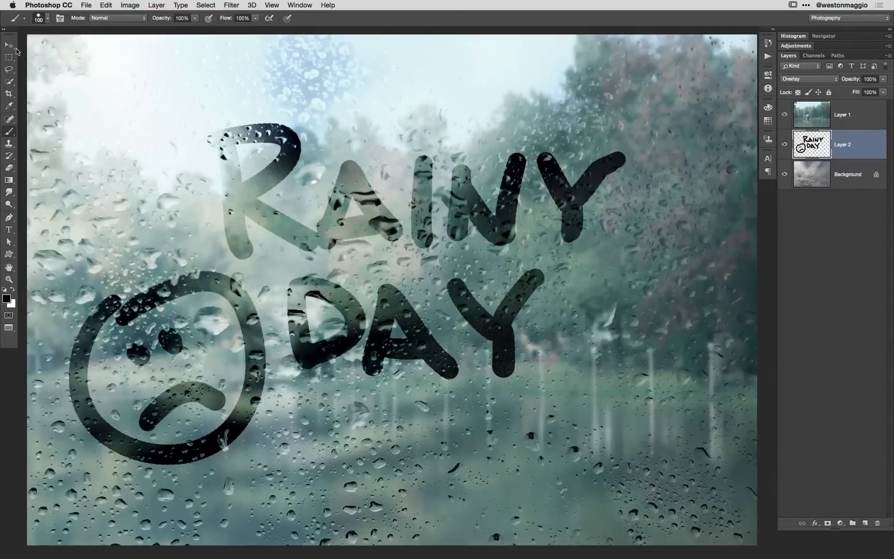
click(9, 45)
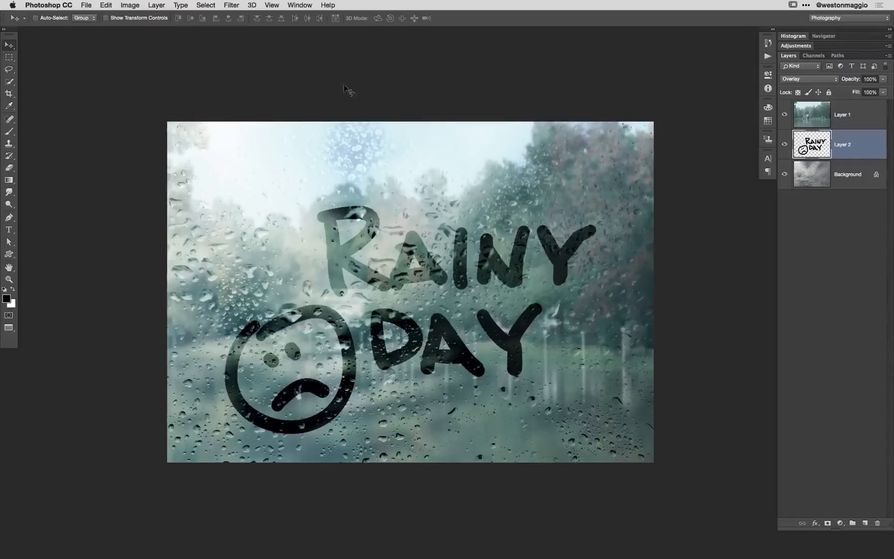
mouse_move(329, 153)
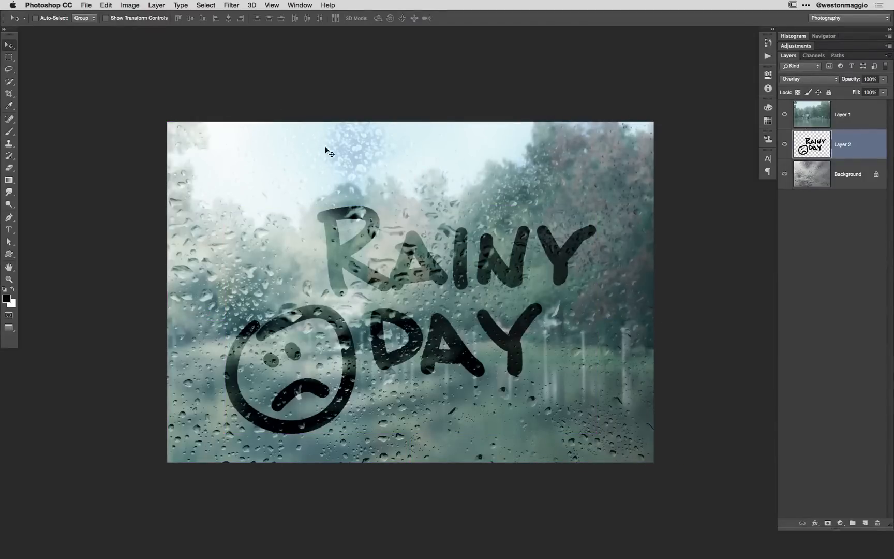
mouse_move(551, 159)
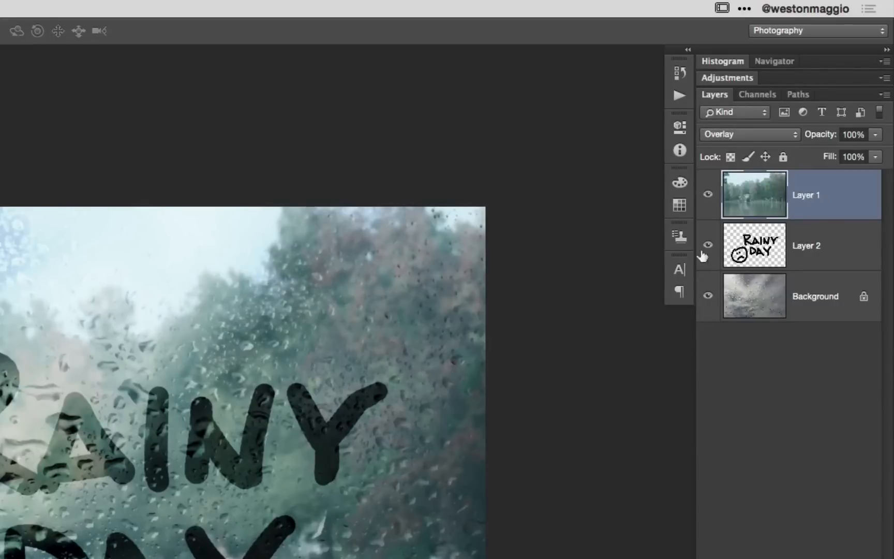
Step: Add a Curves adjustment layer on top to darken the whole composition
click(803, 498)
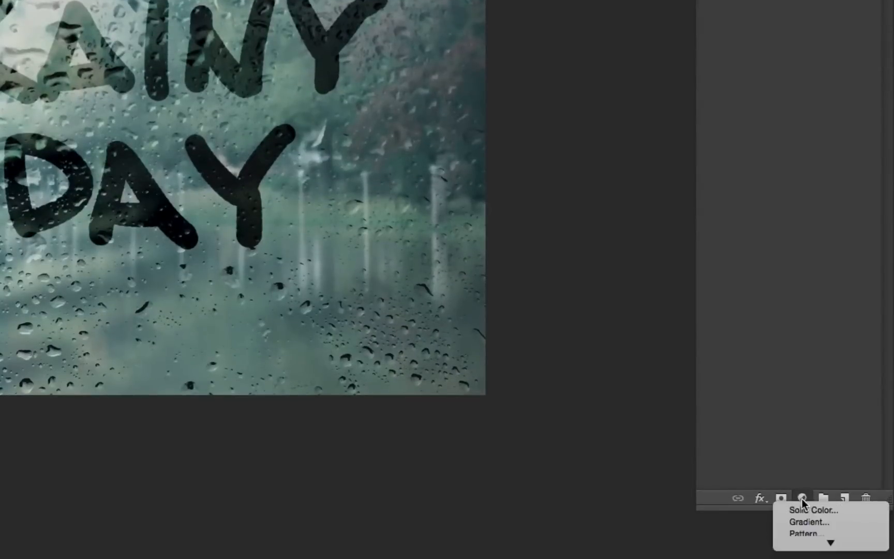
click(802, 498)
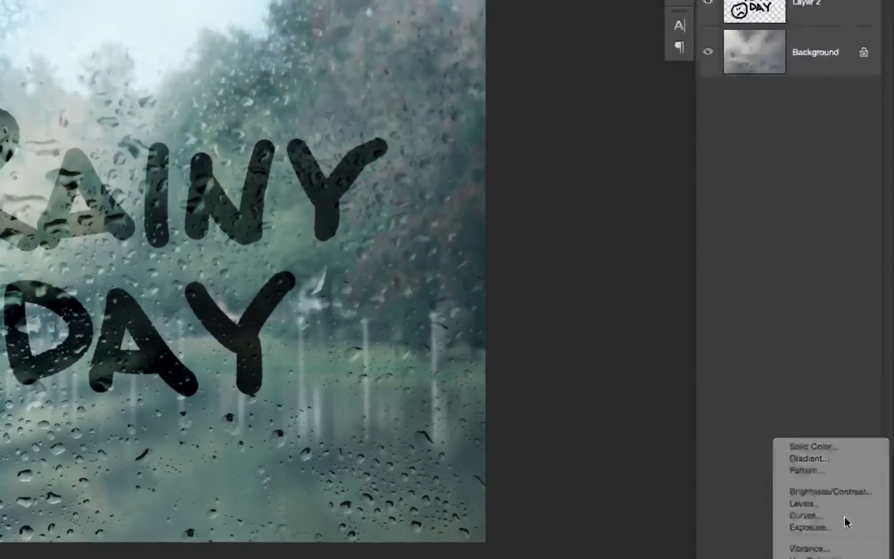
click(804, 516)
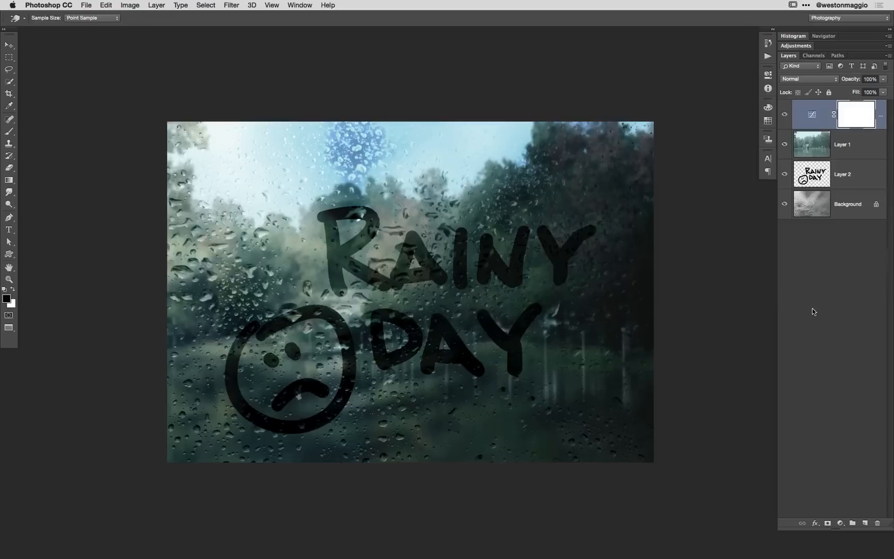
mouse_move(809, 311)
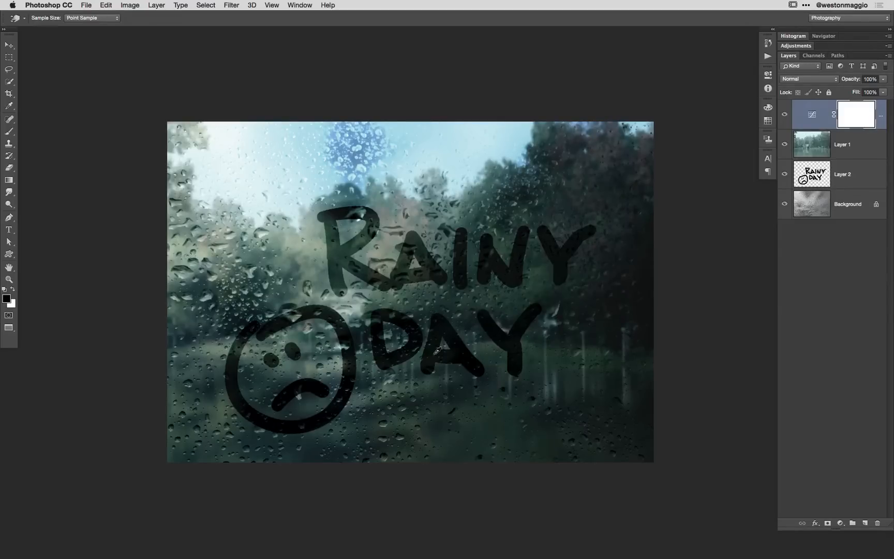
mouse_move(506, 401)
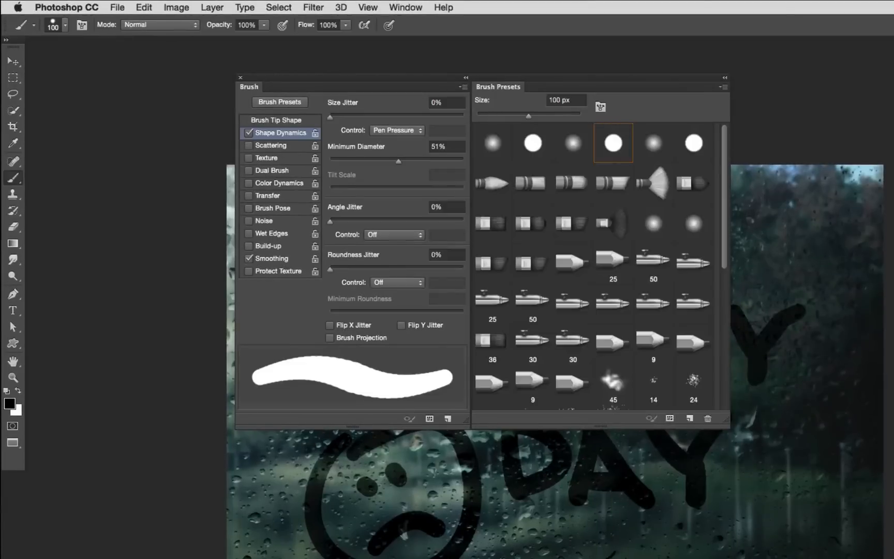
mouse_move(677, 149)
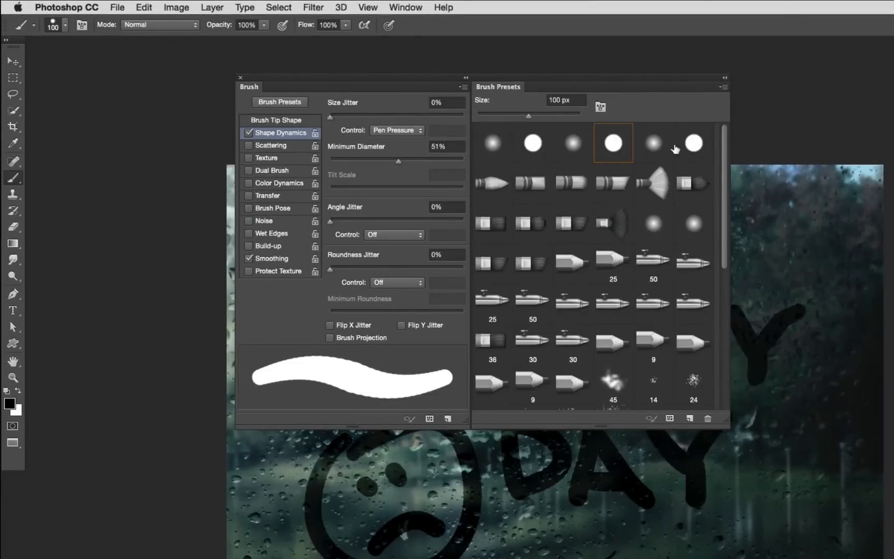
Step: Choose a large soft round brush tip from the presets
click(653, 143)
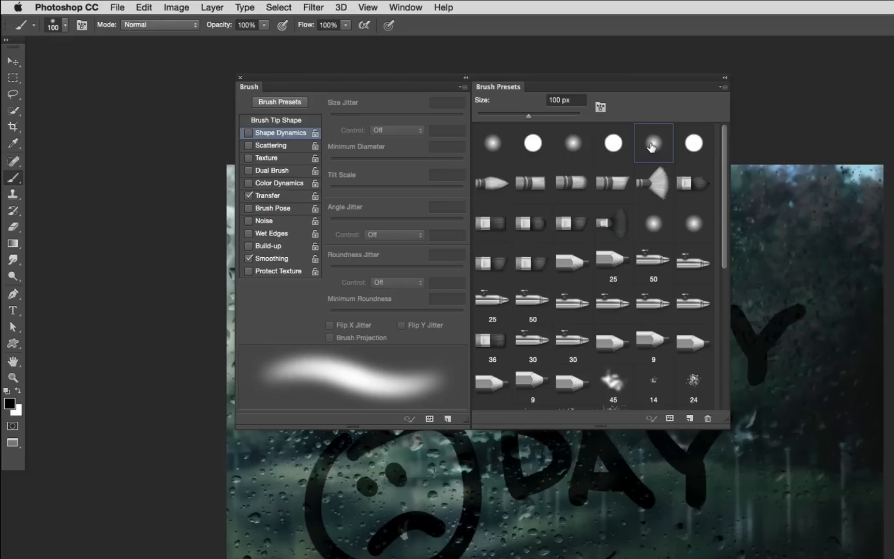
mouse_move(653, 143)
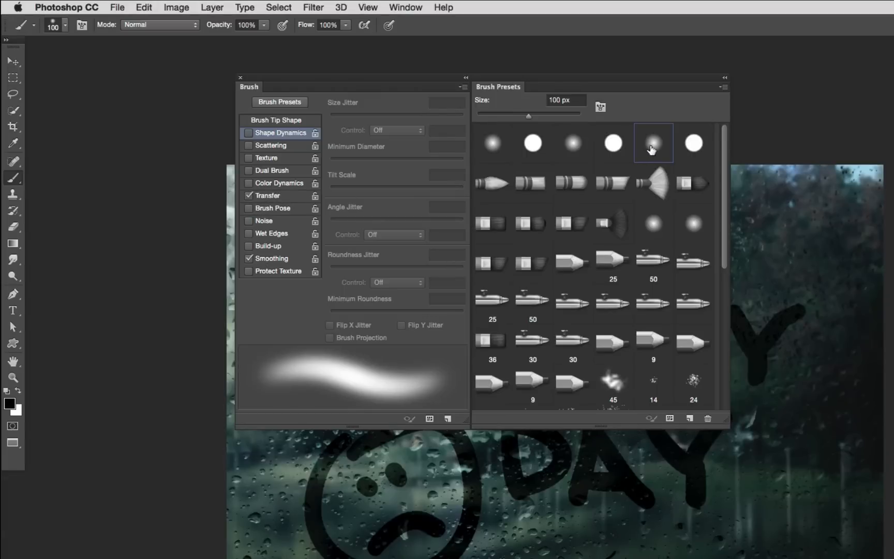
mouse_move(260, 384)
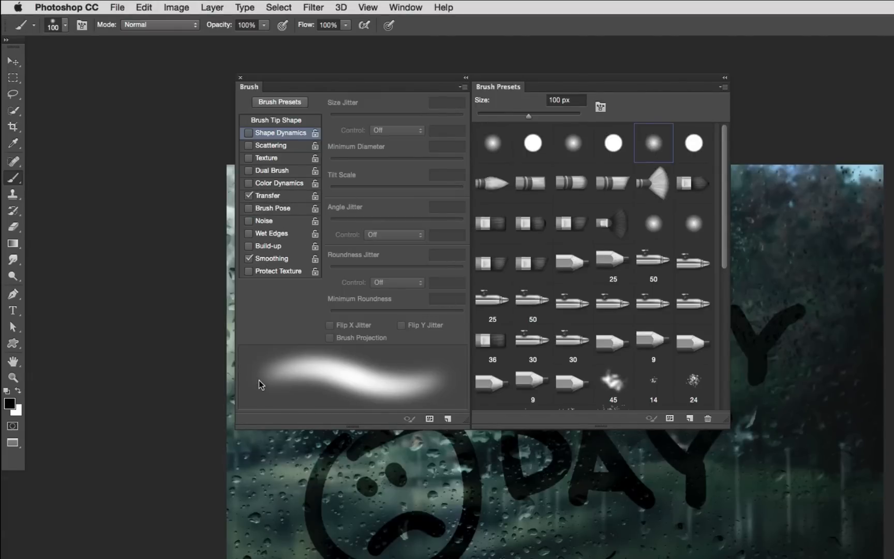
mouse_move(328, 523)
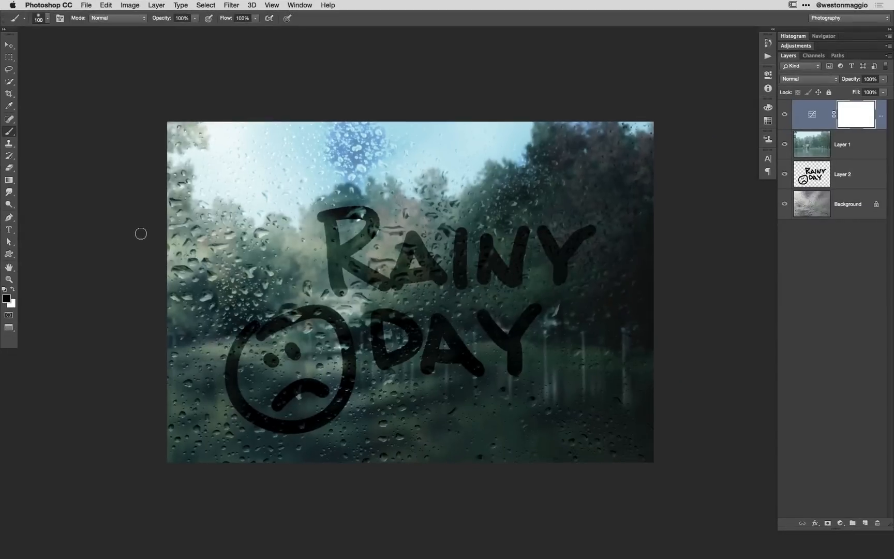
mouse_move(131, 253)
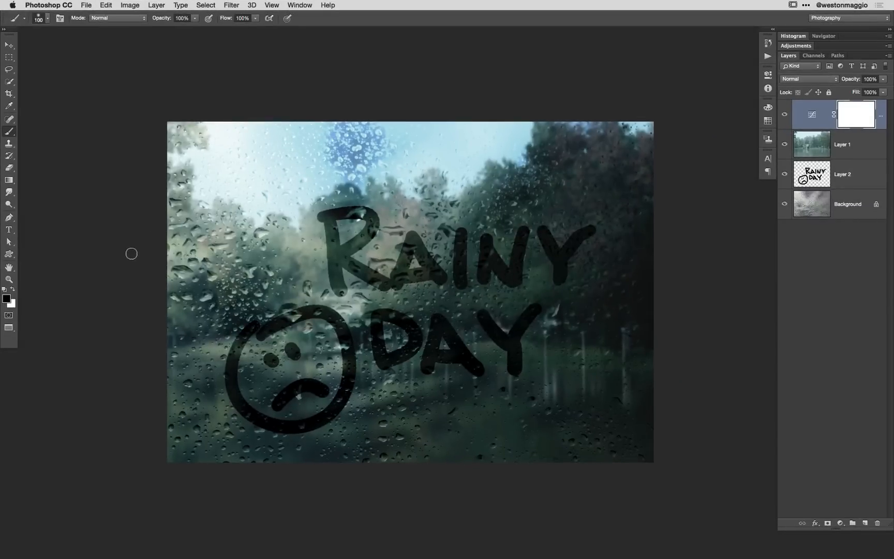
mouse_move(138, 310)
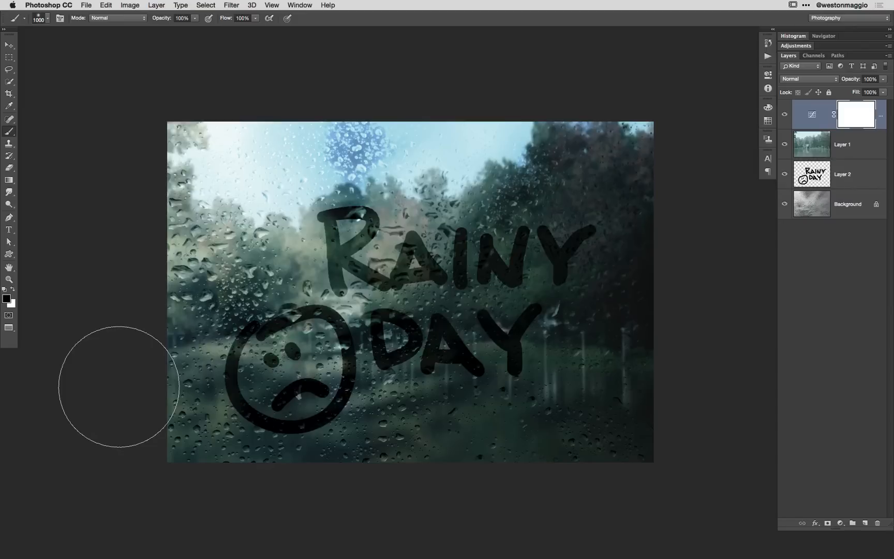
mouse_move(691, 378)
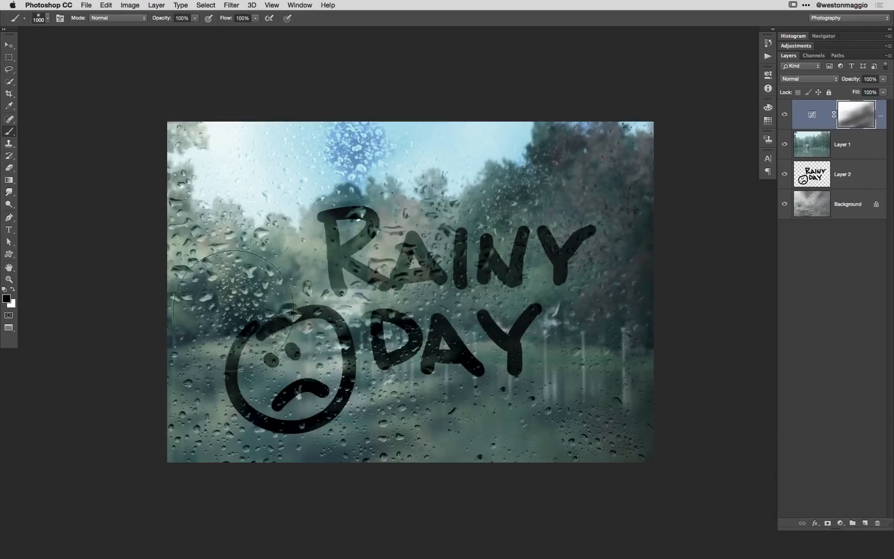
mouse_move(347, 517)
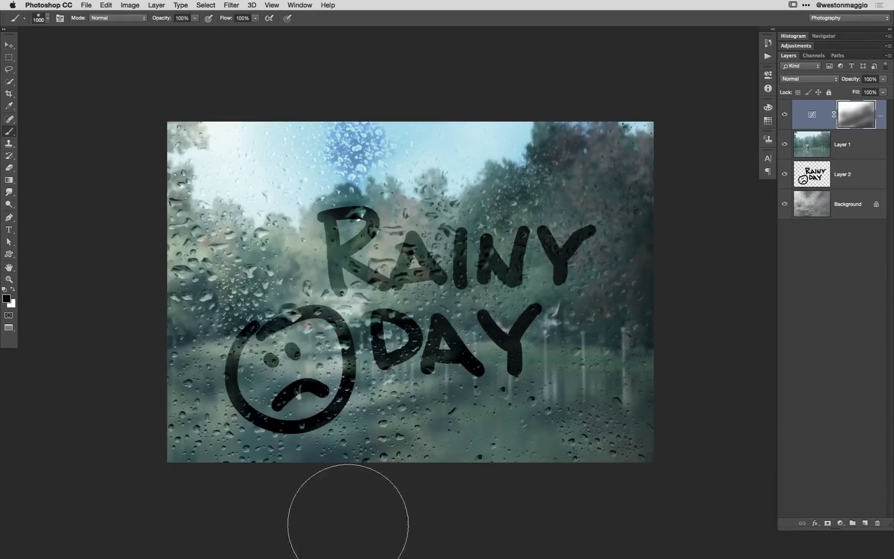
mouse_move(176, 288)
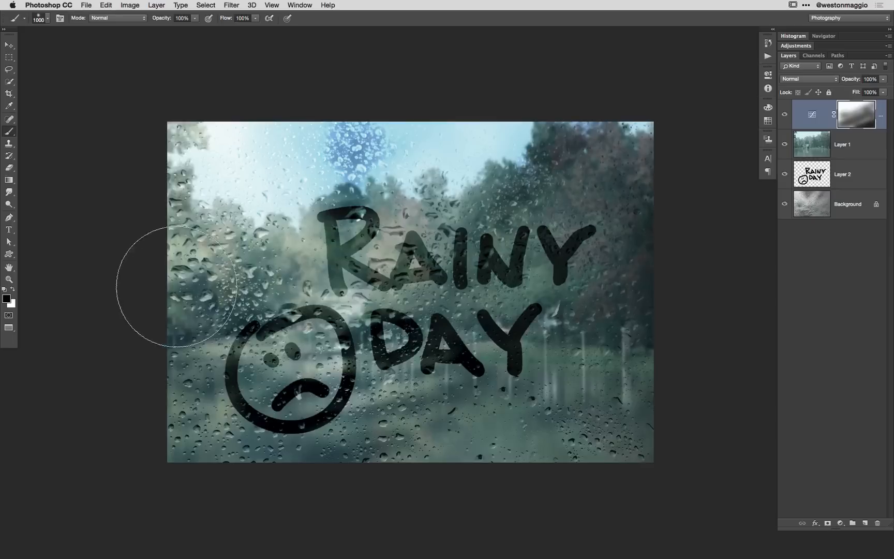
mouse_move(647, 310)
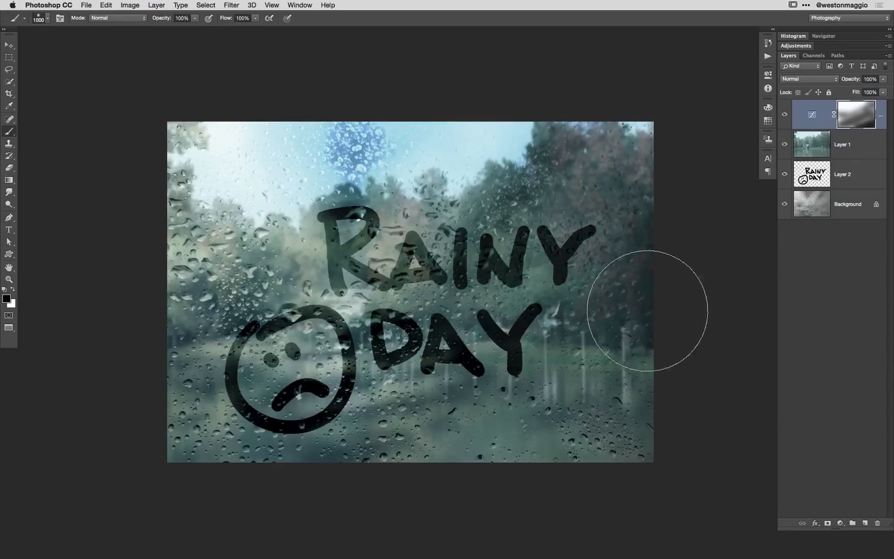
mouse_move(753, 308)
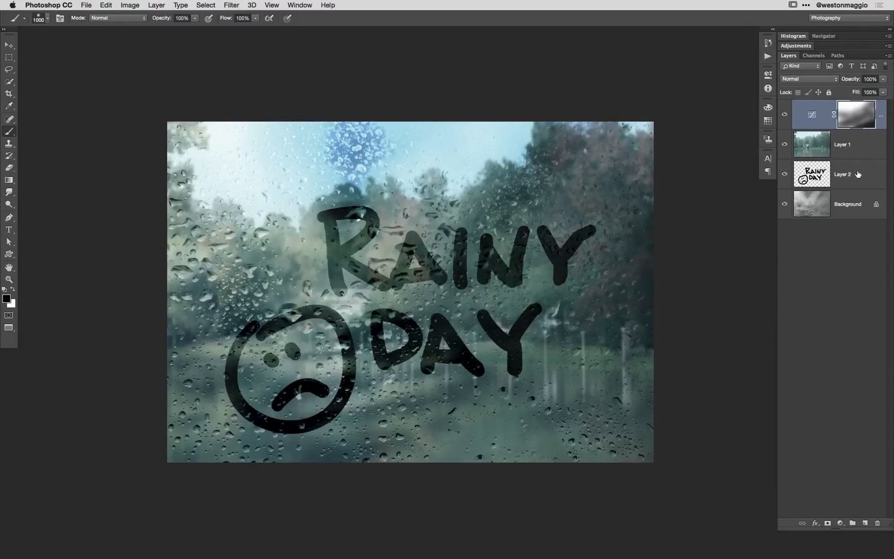
Step: Select the finger-written Layer 2 and switch to the Smudge tool at 50% strength
click(842, 174)
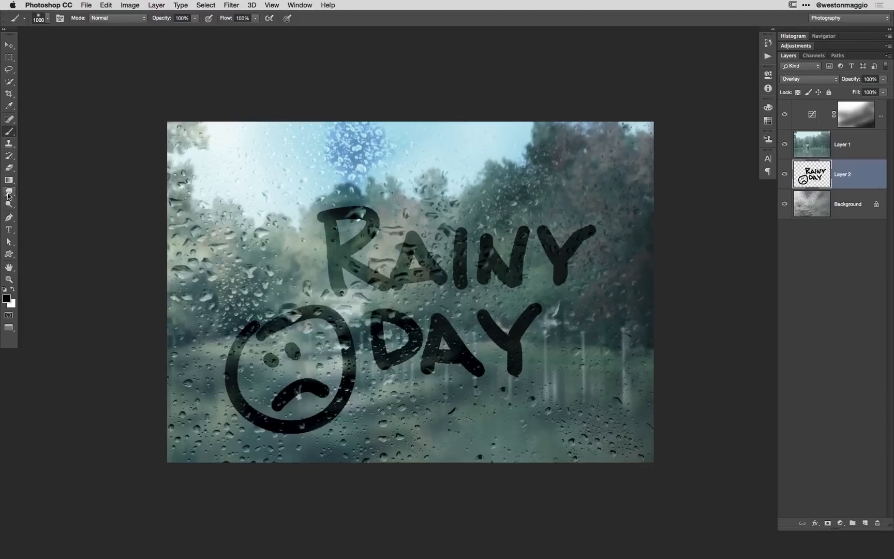
click(9, 192)
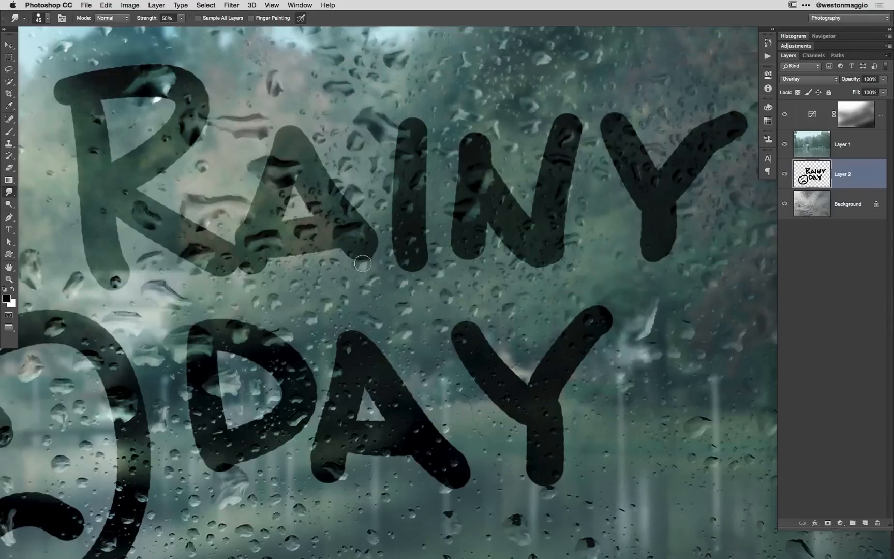
mouse_move(391, 286)
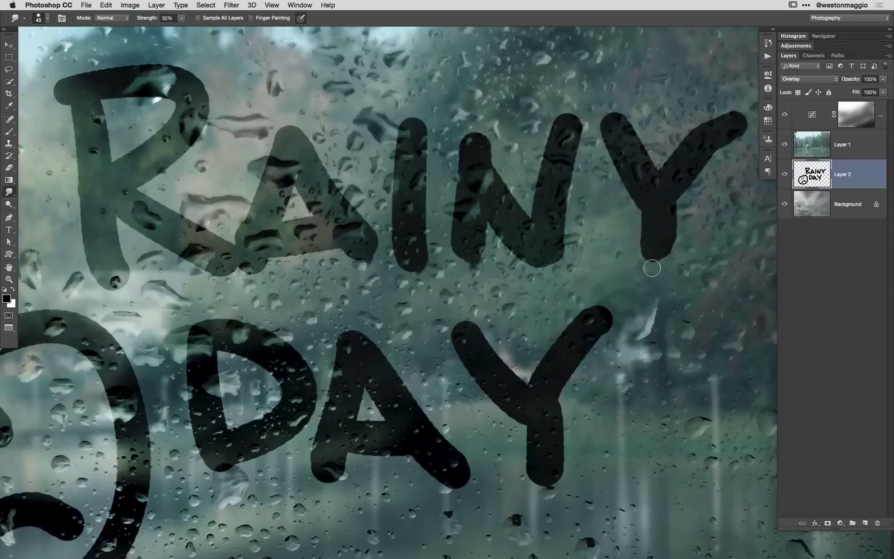
mouse_move(652, 257)
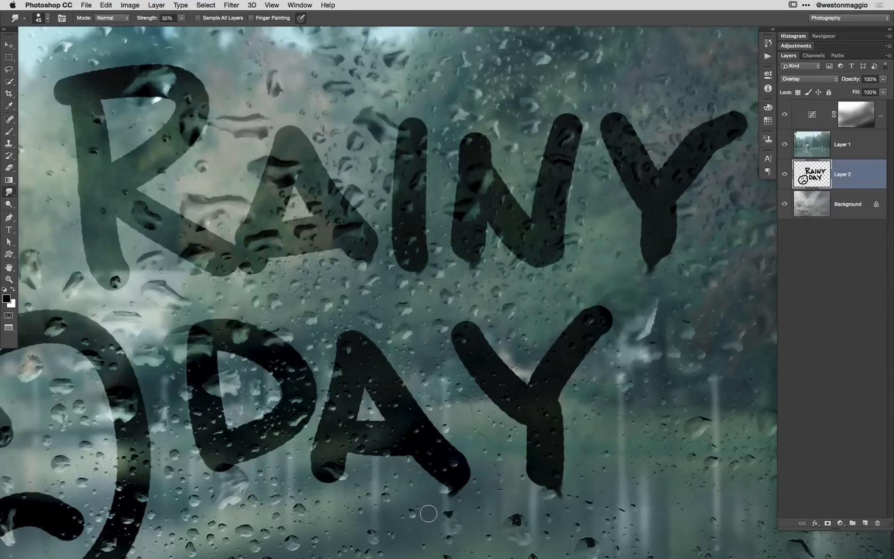
mouse_move(340, 488)
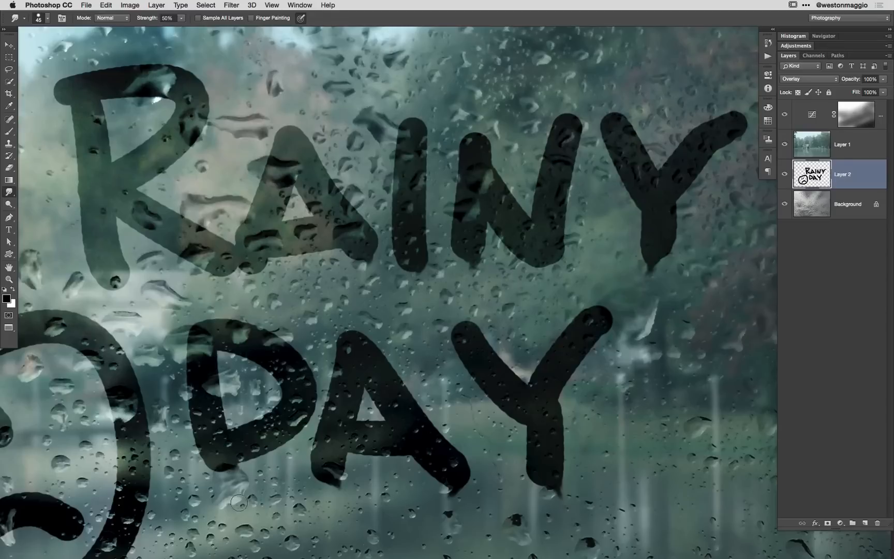
mouse_move(216, 509)
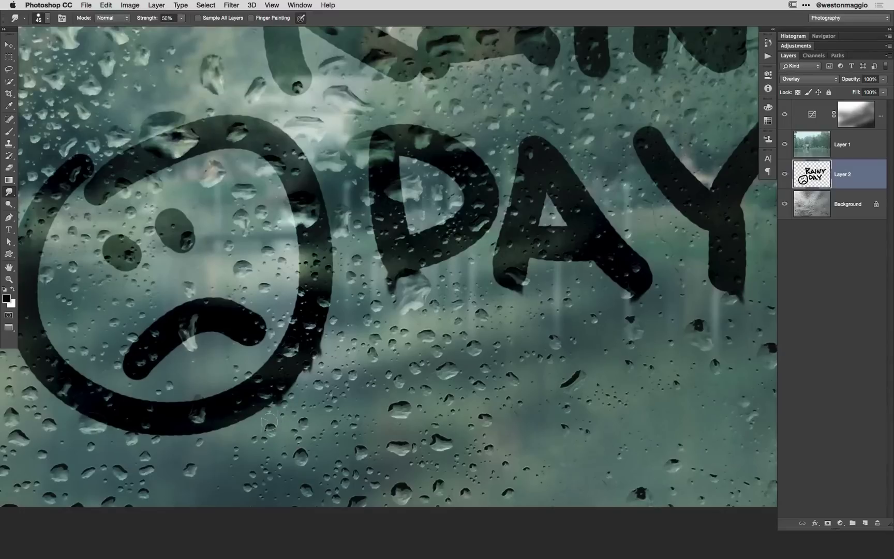
mouse_move(132, 422)
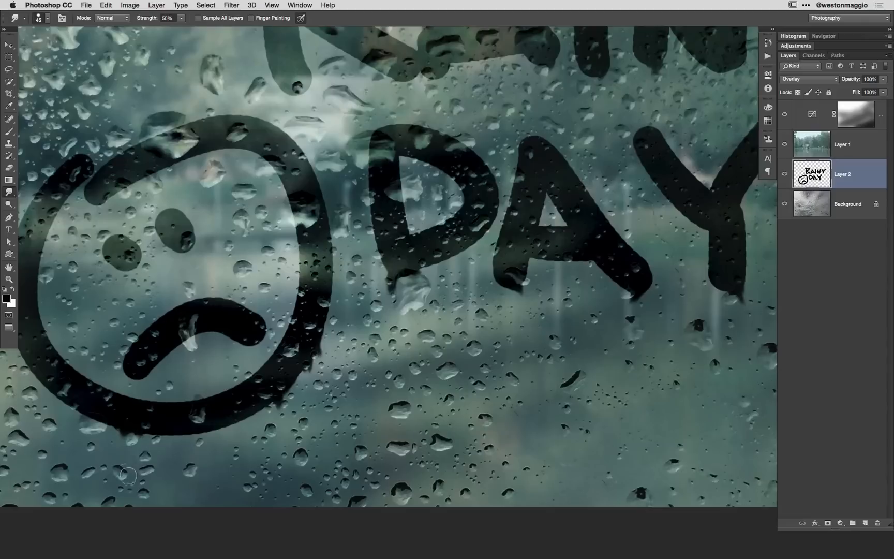
mouse_move(107, 417)
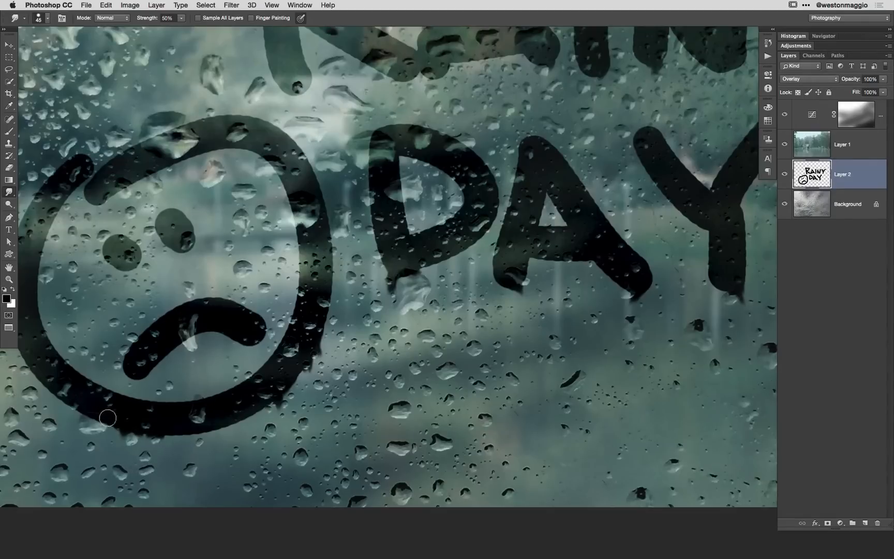
mouse_move(81, 439)
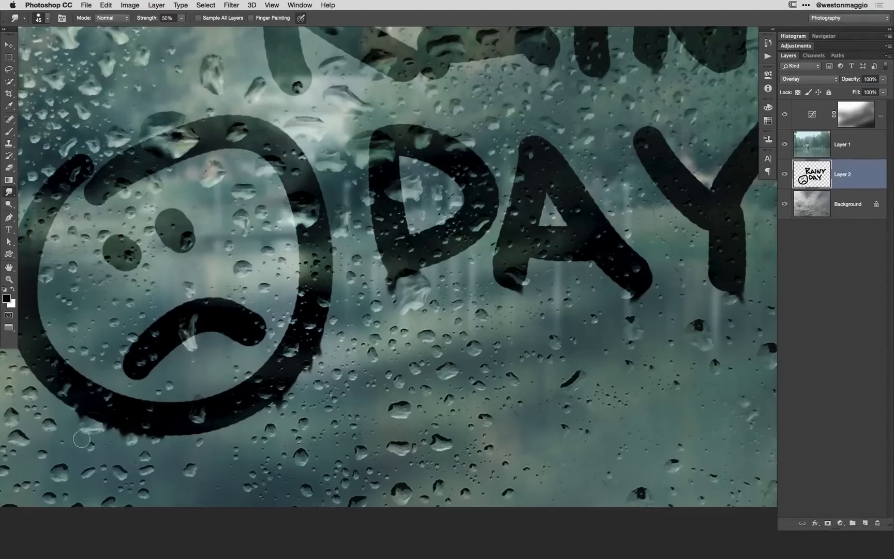